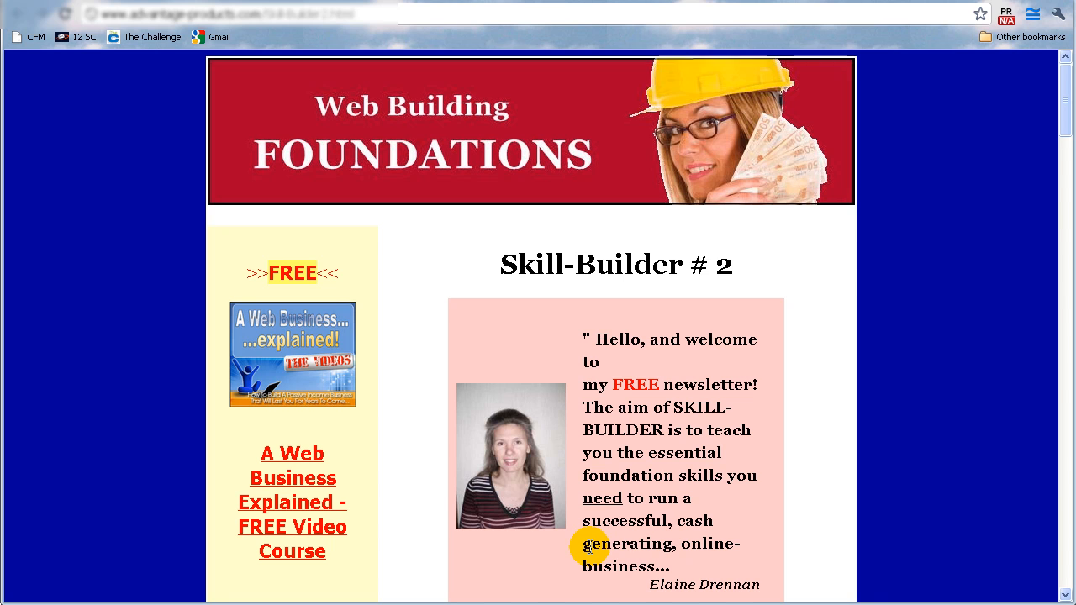
pyautogui.moveTo(480, 242)
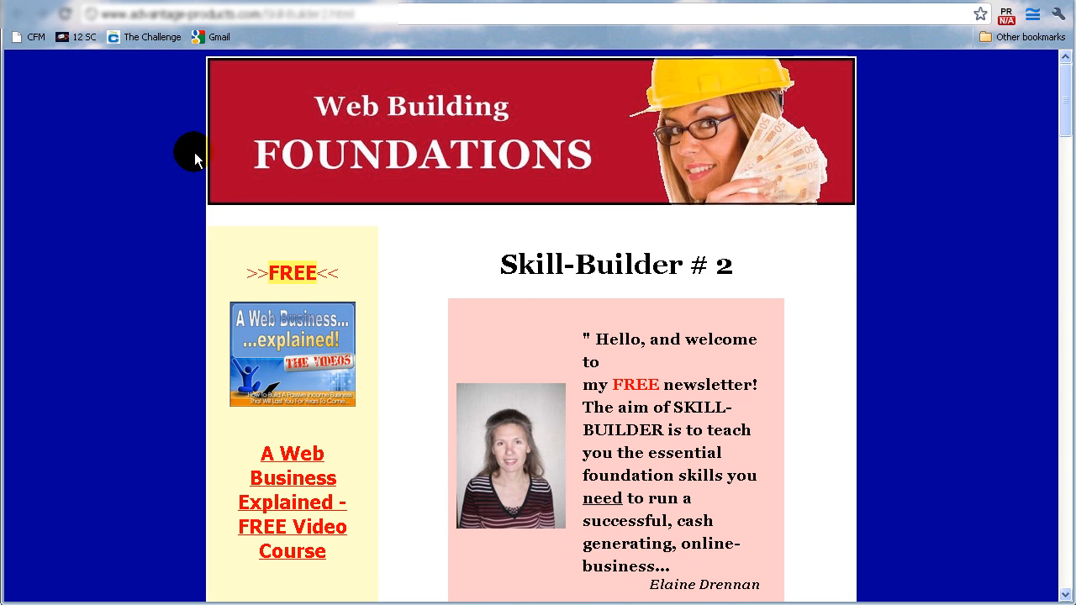
pyautogui.moveTo(902, 105)
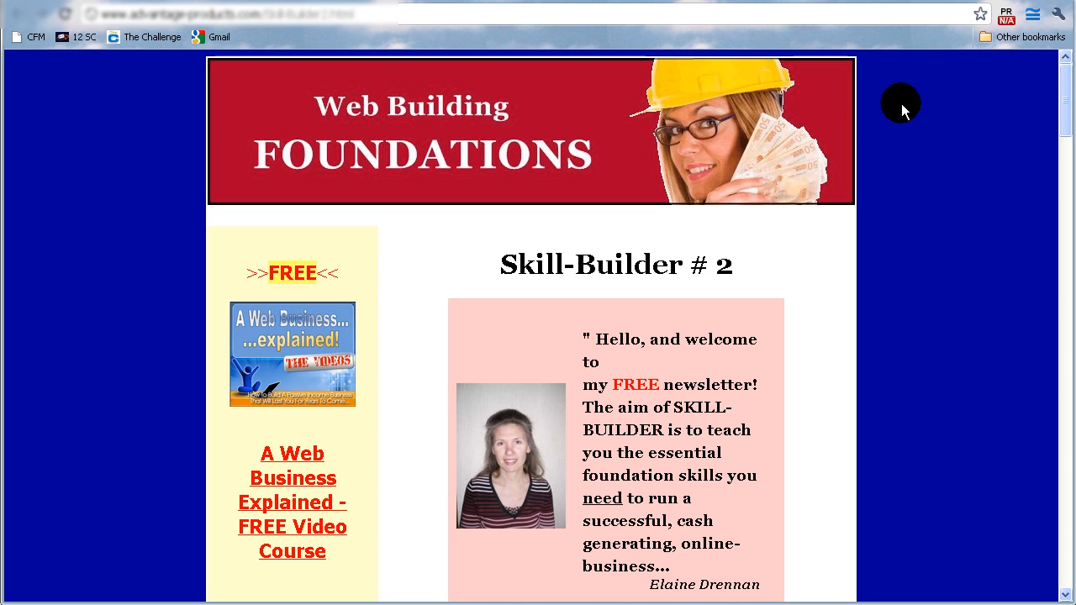
pyautogui.moveTo(694, 293)
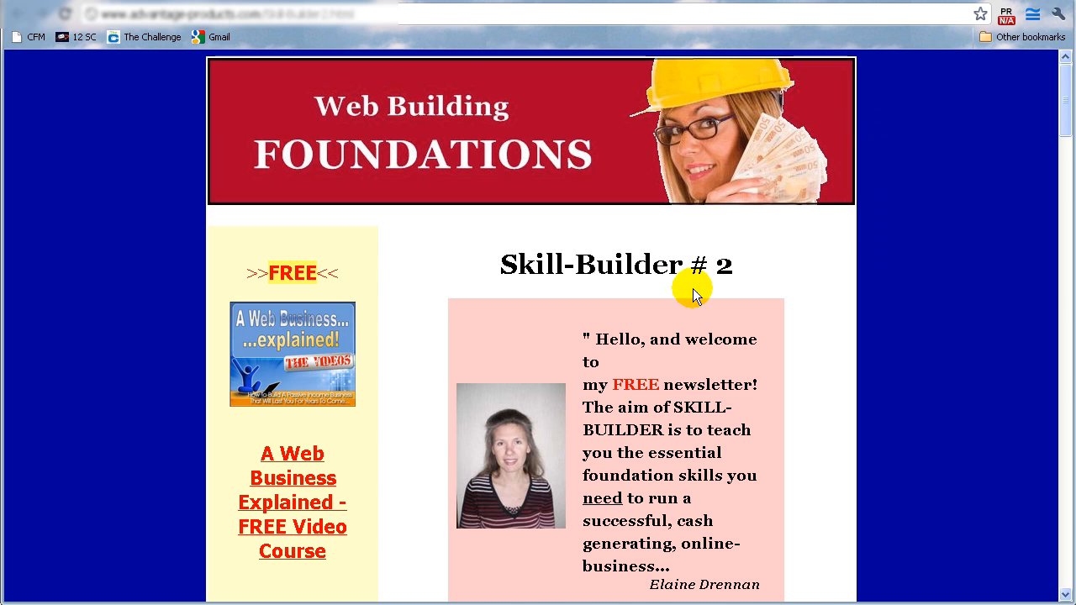
pyautogui.moveTo(217, 242)
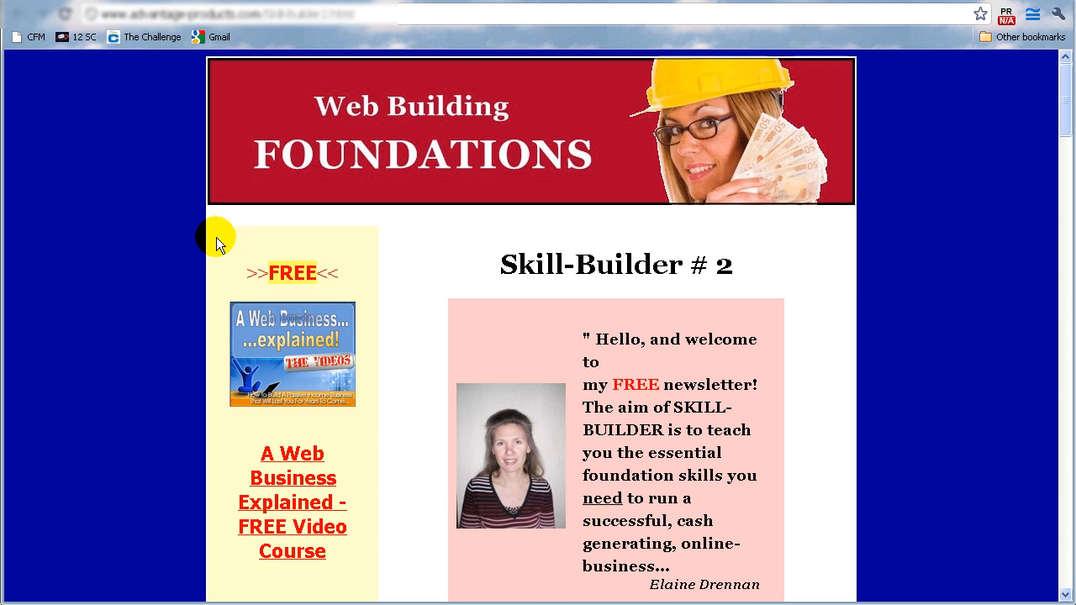
pyautogui.moveTo(496, 234)
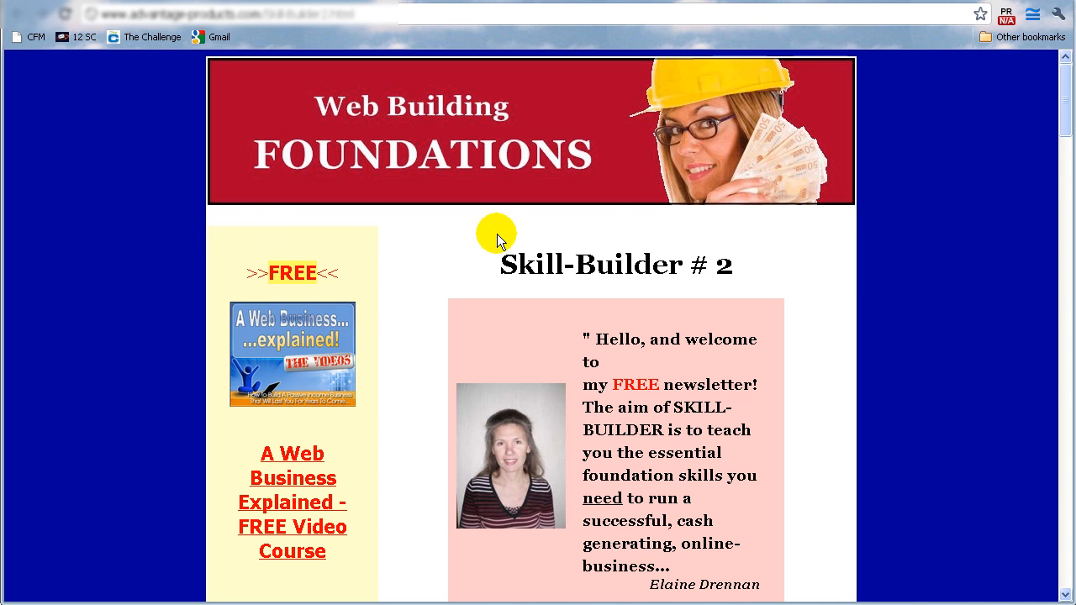
pyautogui.moveTo(822, 237)
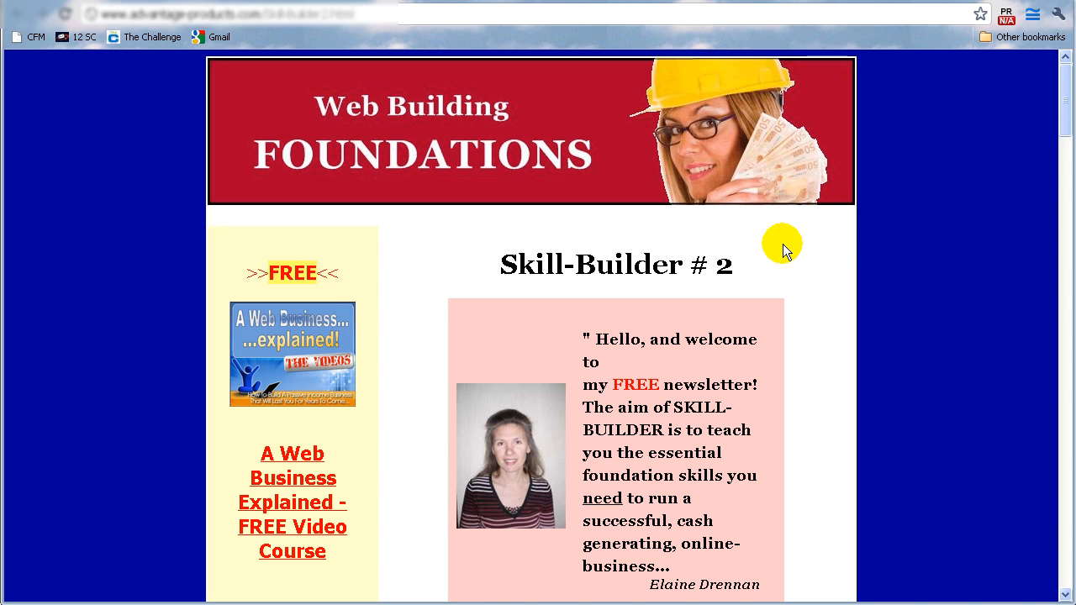
pyautogui.moveTo(274, 253)
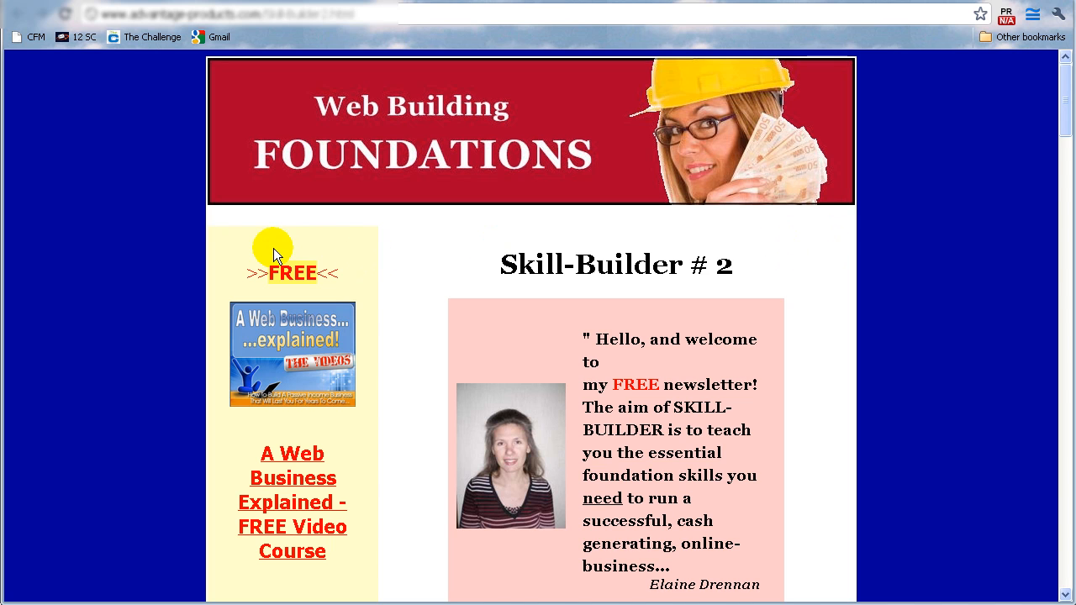
pyautogui.moveTo(331, 248)
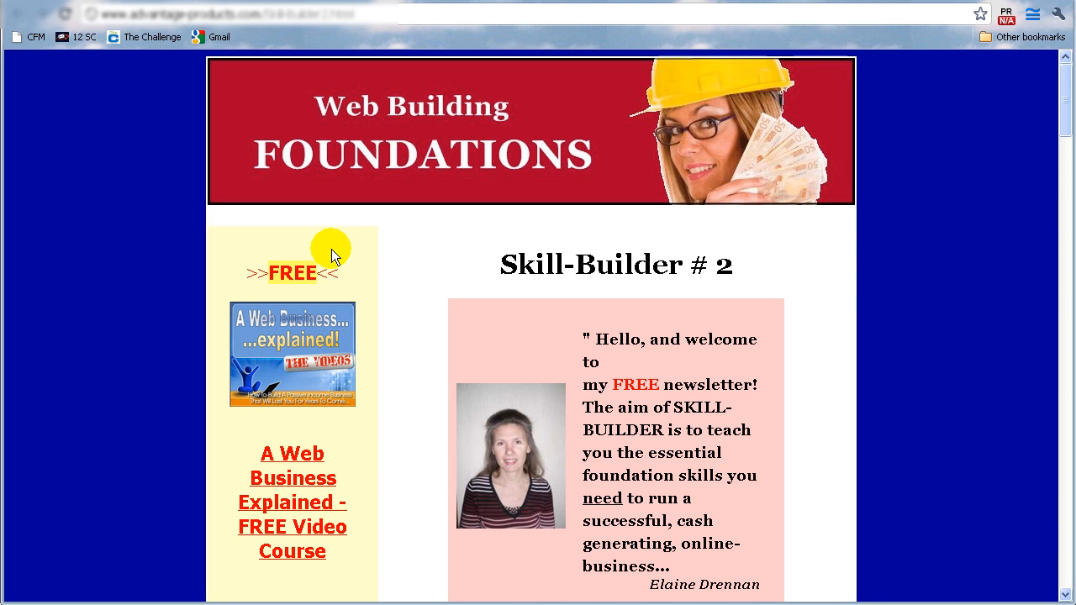
pyautogui.moveTo(401, 253)
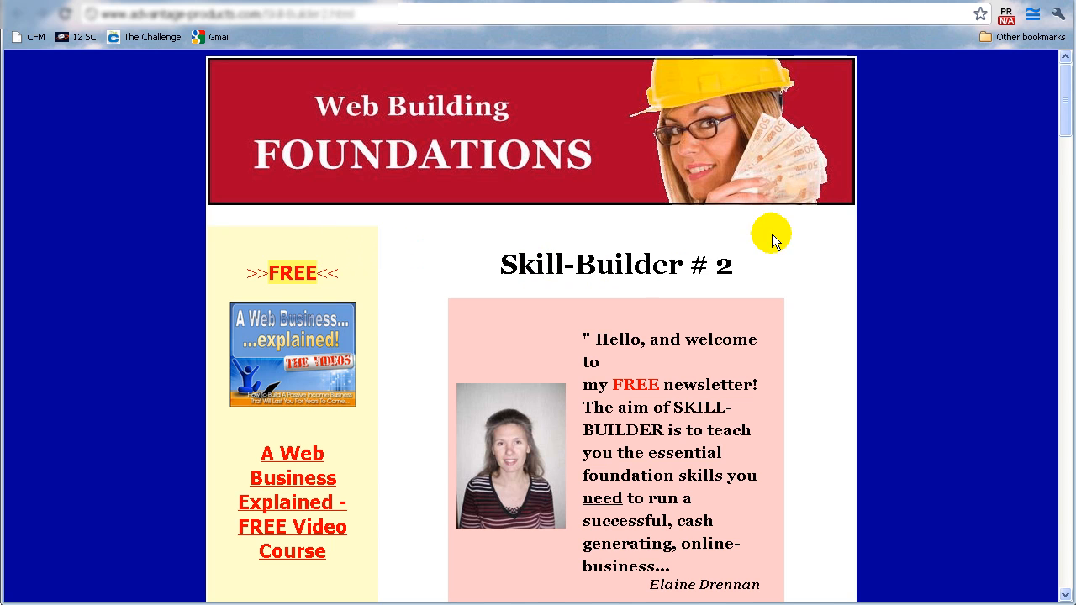
pyautogui.moveTo(827, 251)
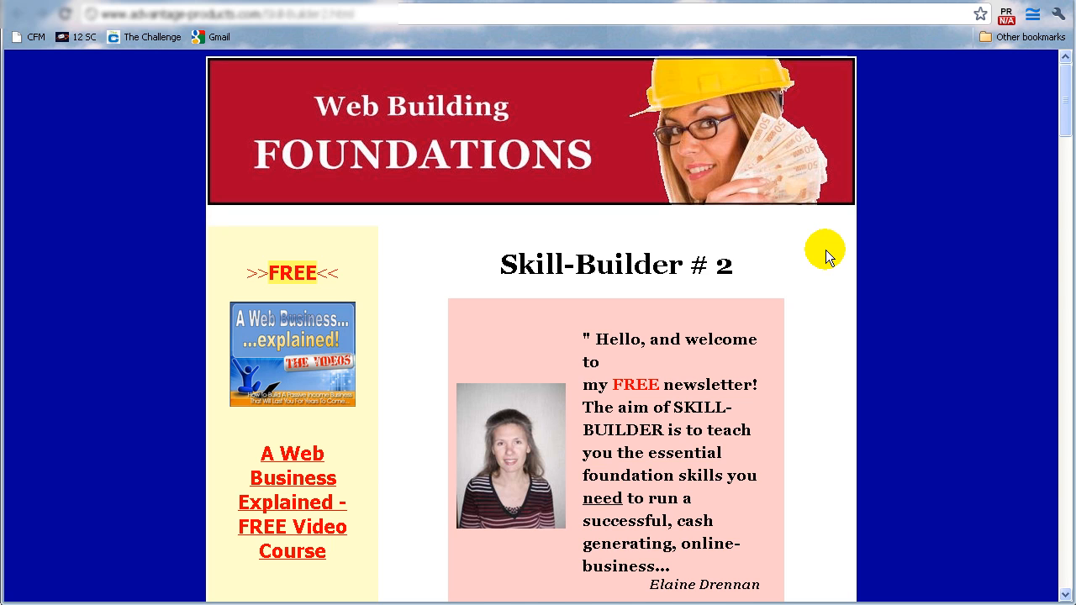
pyautogui.moveTo(417, 242)
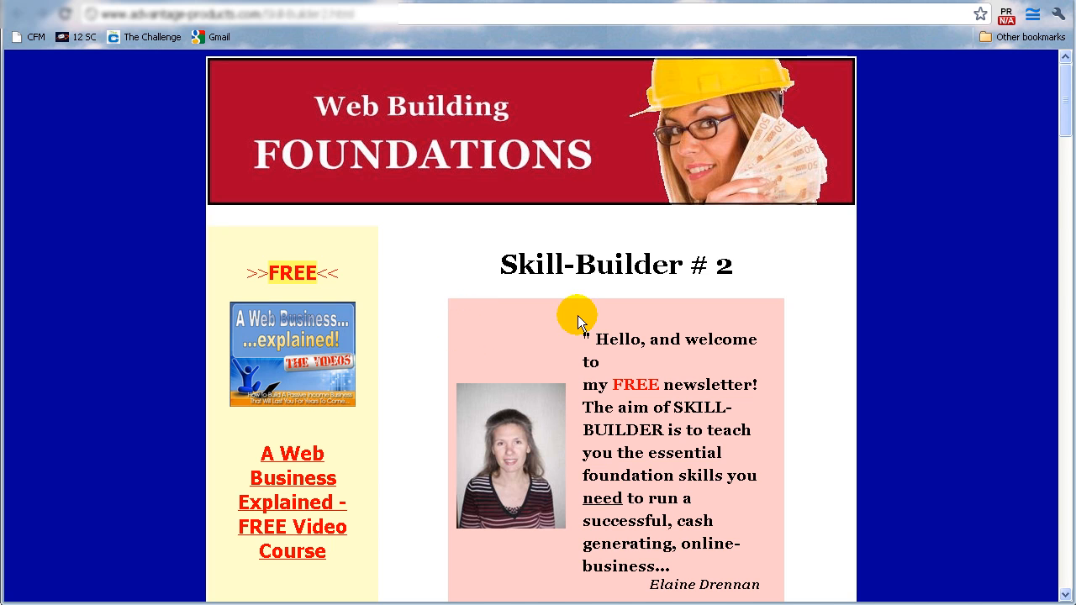
pyautogui.moveTo(778, 429)
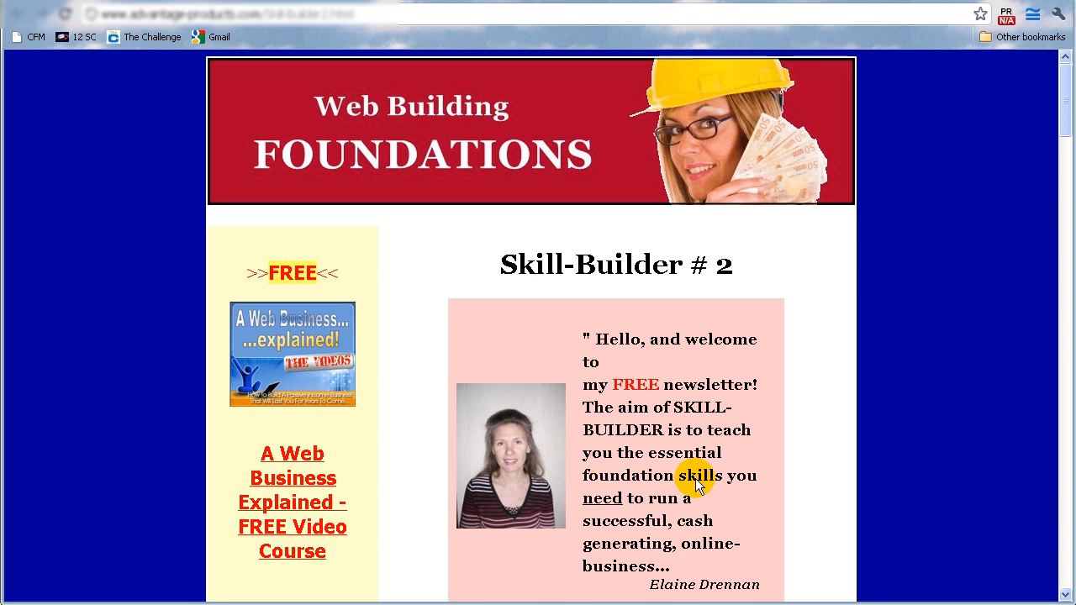
pyautogui.moveTo(730, 454)
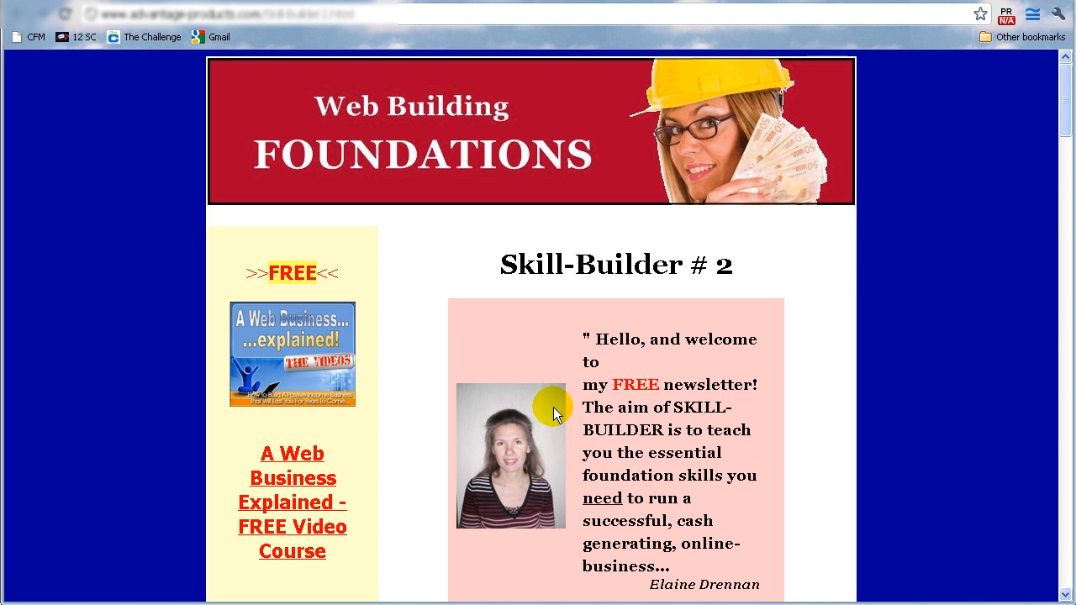
pyautogui.moveTo(484, 345)
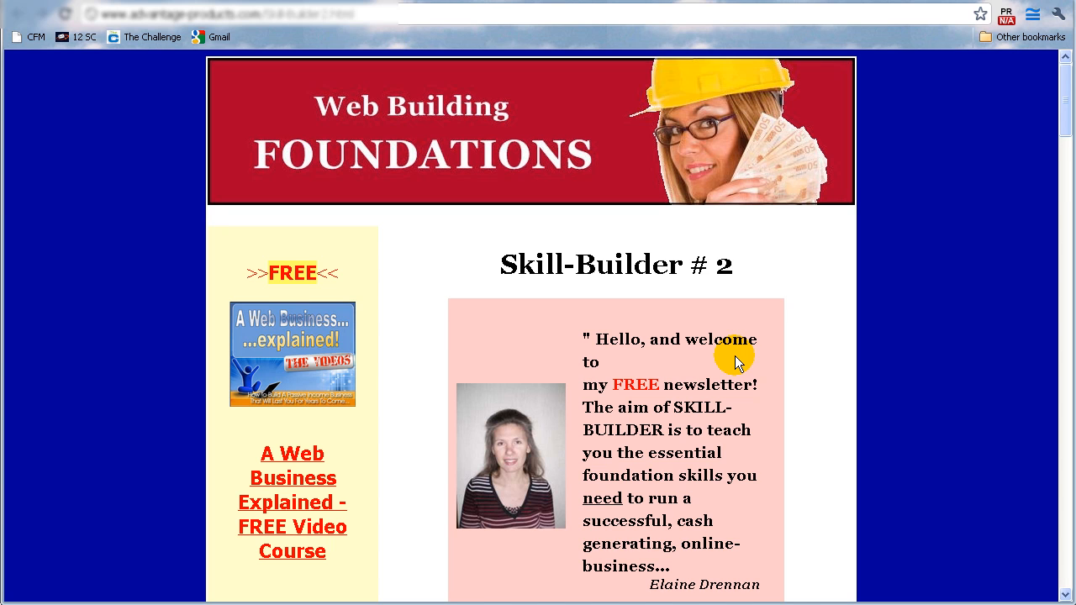
pyautogui.moveTo(689, 321)
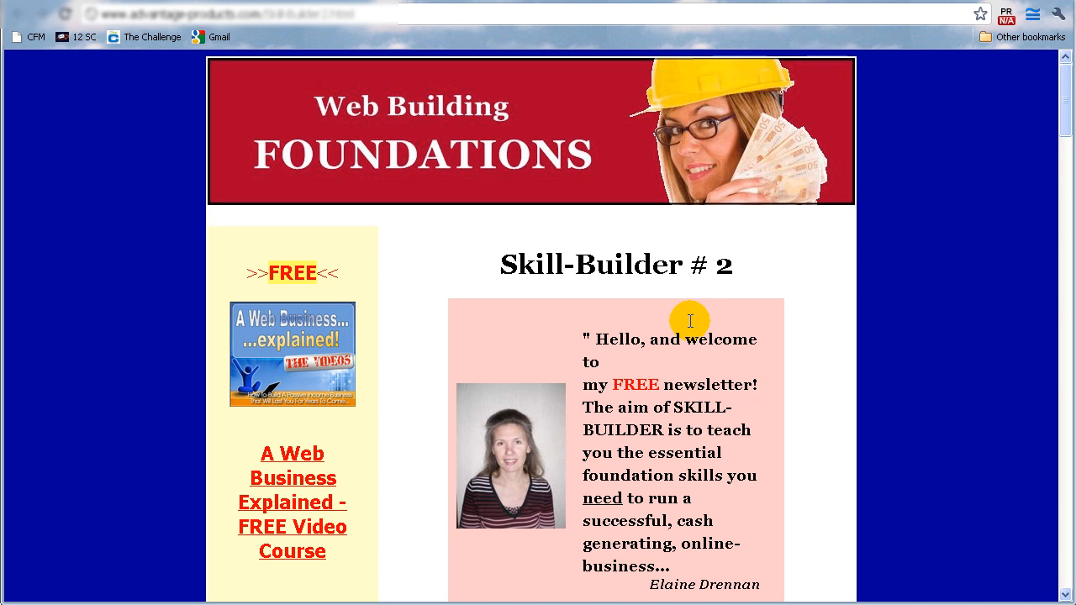
pyautogui.moveTo(644, 279)
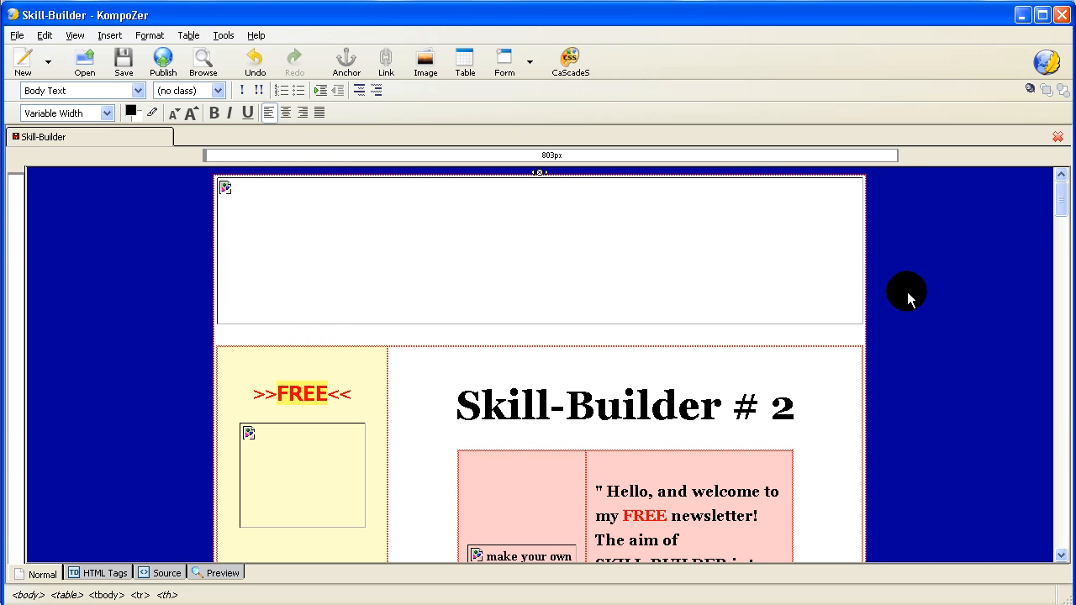
# Open the Skill-Builder # 2 page in KompoZer's Normal editing view.
pyautogui.write('I said Cell but meant Table')
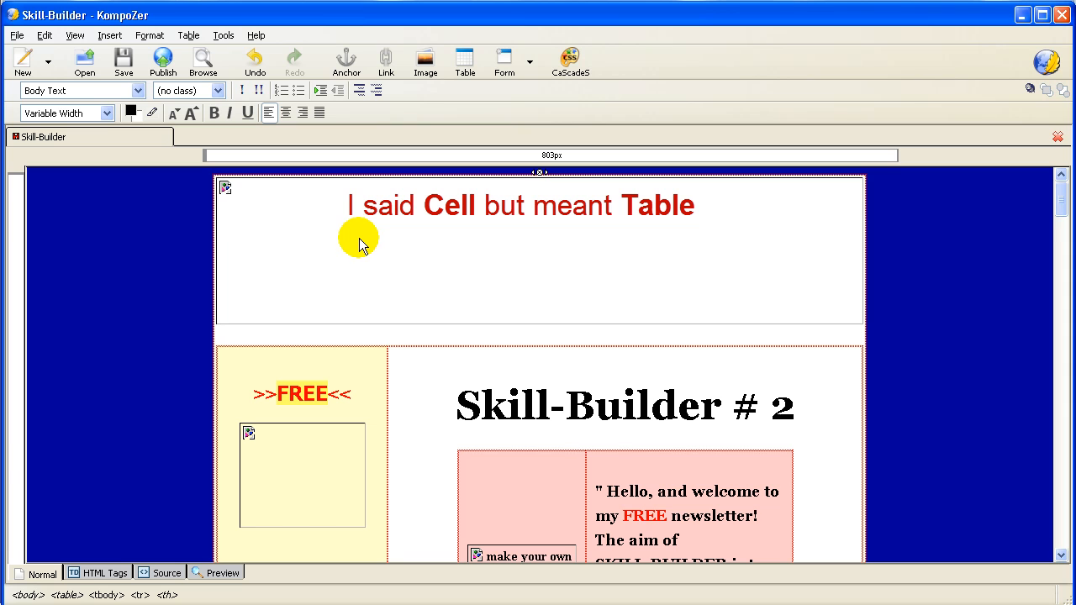
pyautogui.moveTo(361, 239)
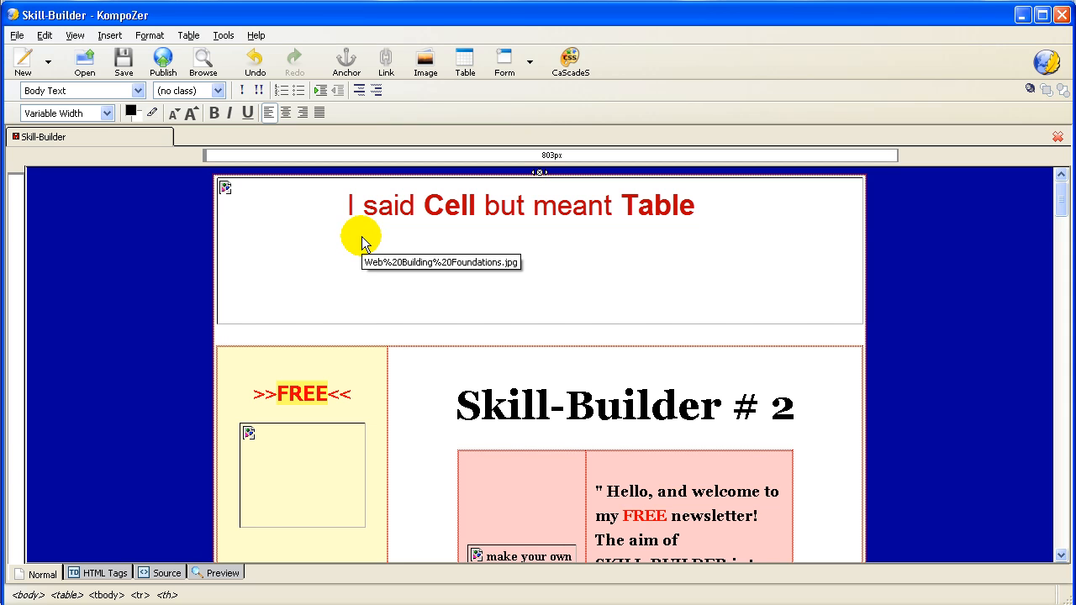
pyautogui.moveTo(381, 245)
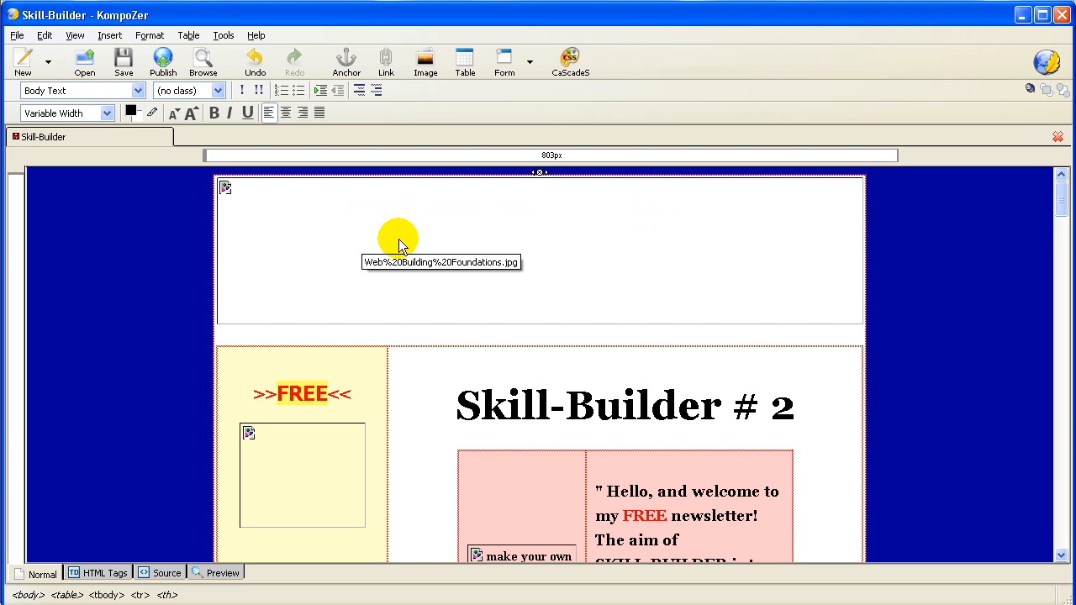
pyautogui.moveTo(671, 252)
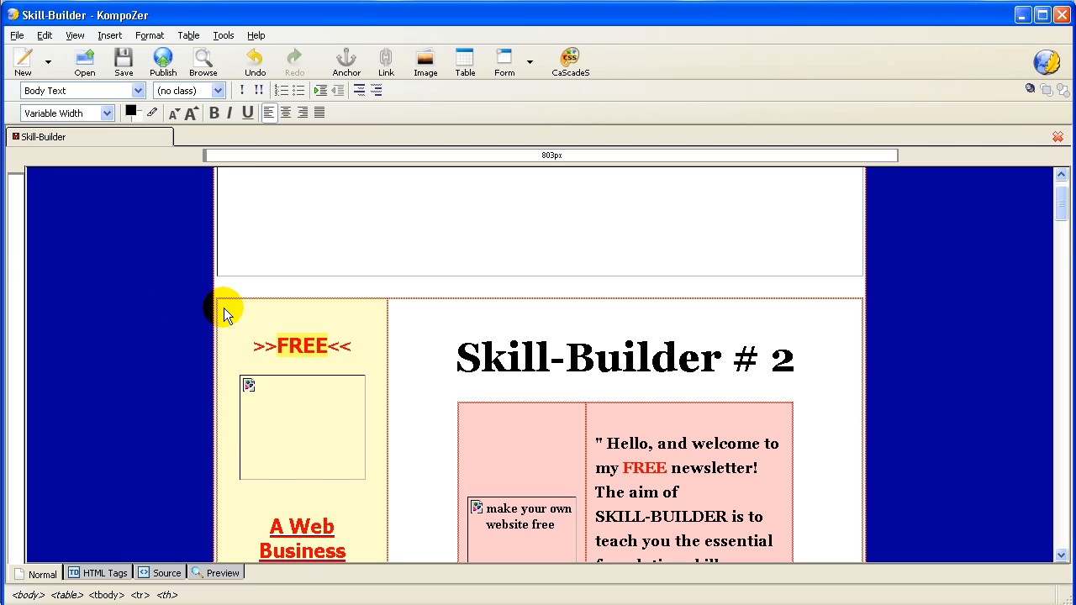
pyautogui.moveTo(681, 303)
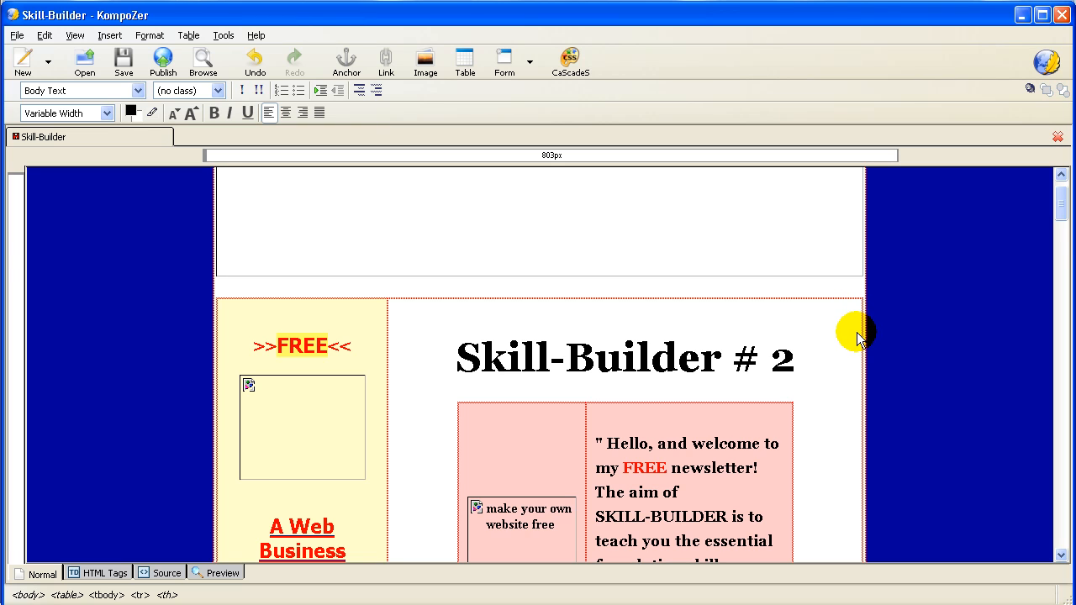
pyautogui.moveTo(856, 337)
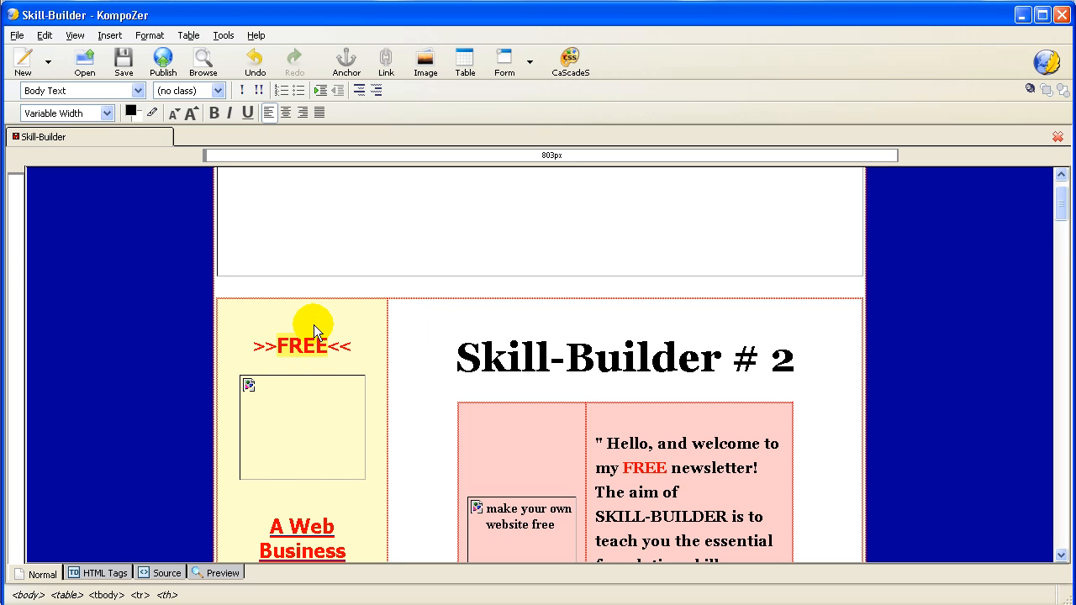
pyautogui.moveTo(370, 359)
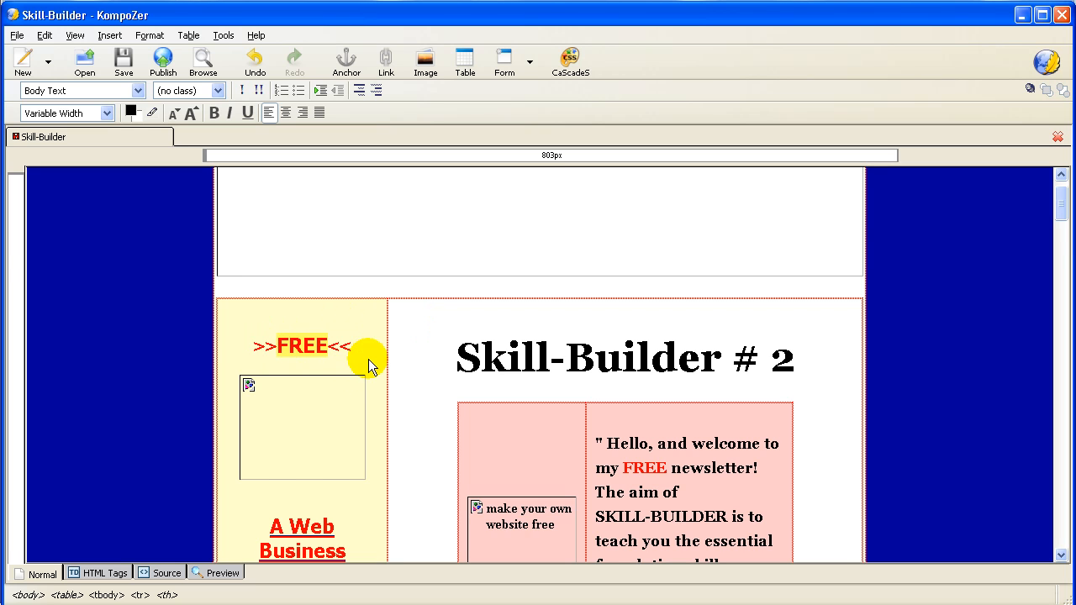
pyautogui.moveTo(406, 331)
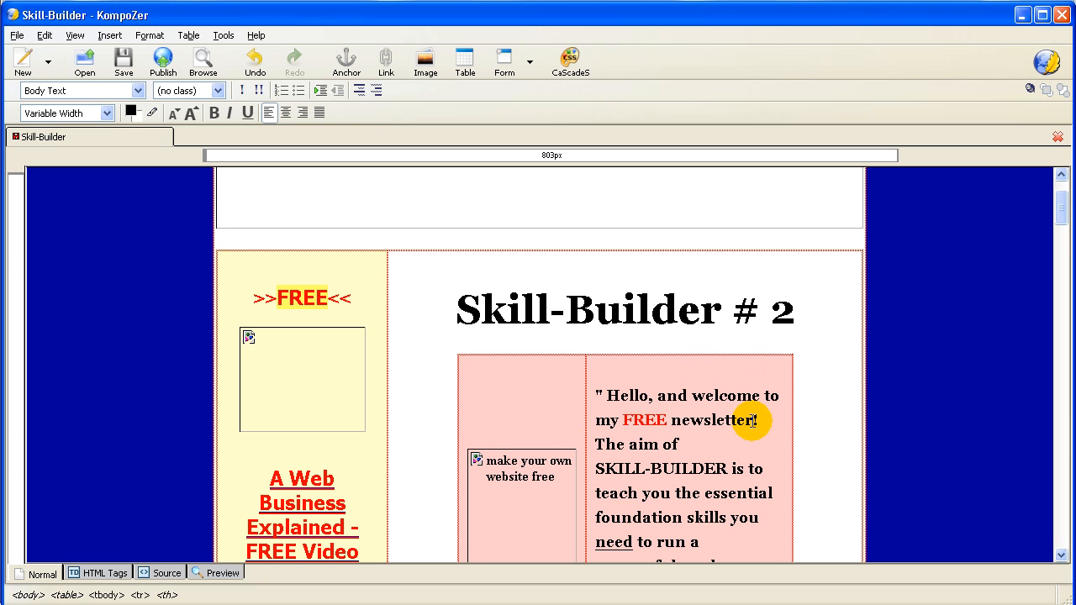
pyautogui.moveTo(565, 394)
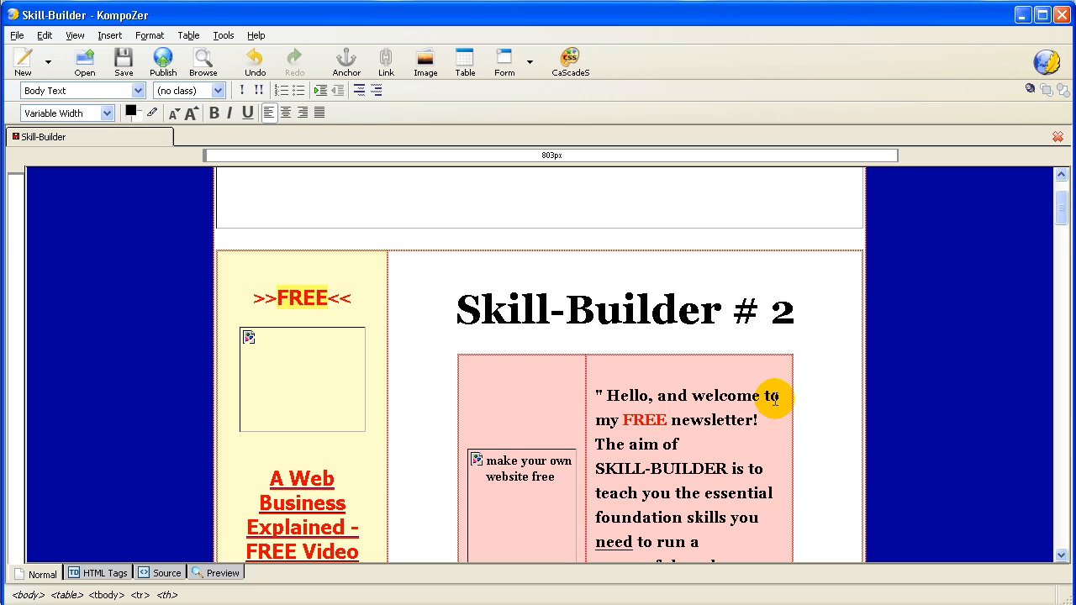
pyautogui.moveTo(546, 404)
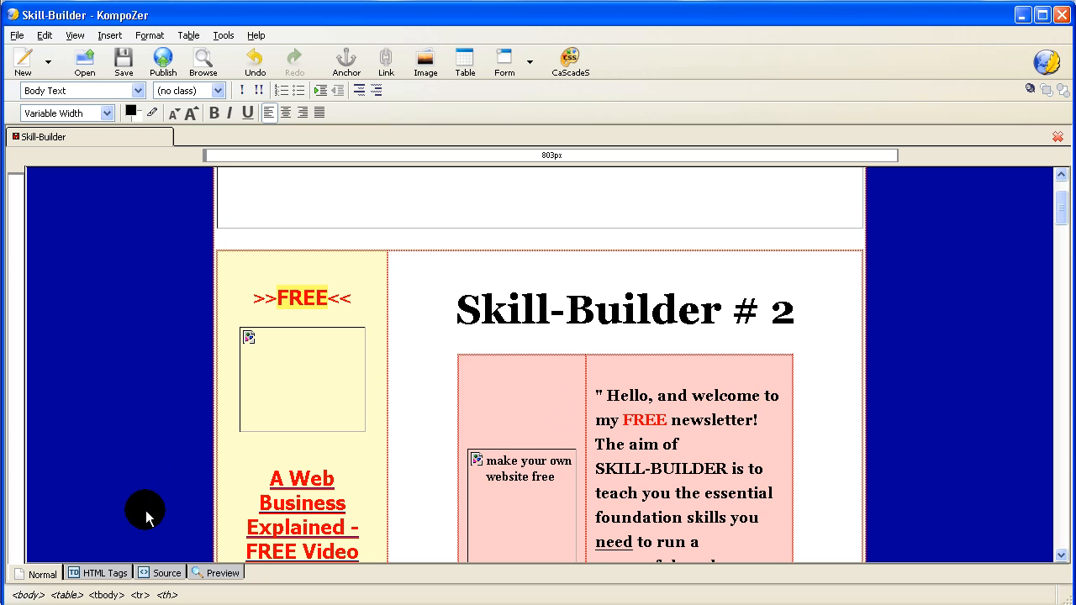
pyautogui.moveTo(114, 557)
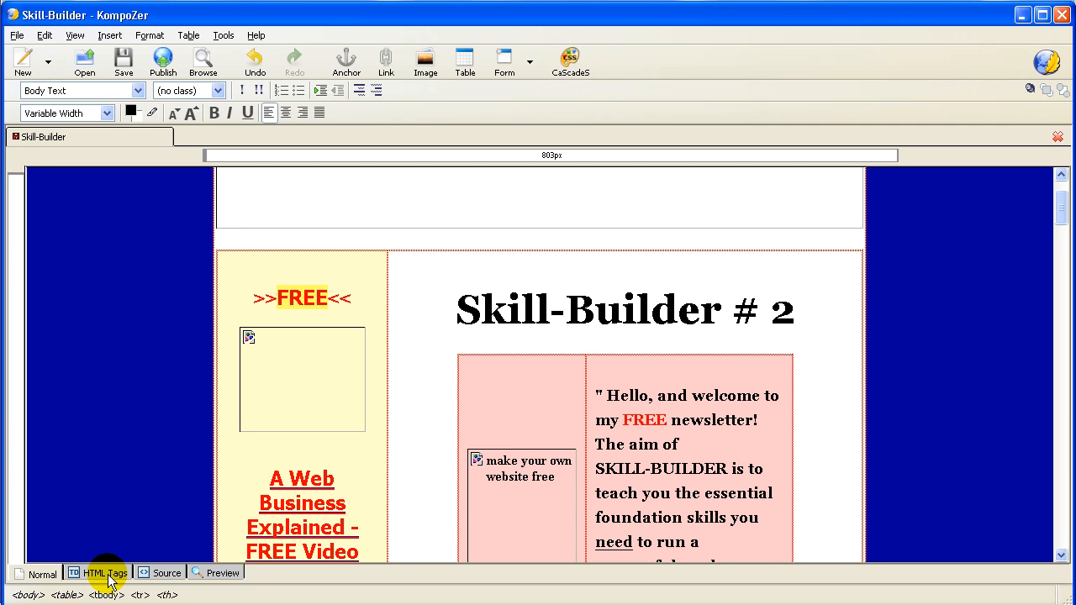
# Show HTML tag markers and scroll down through the page's nested TABLE and TD tags.
pyautogui.click(101, 573)
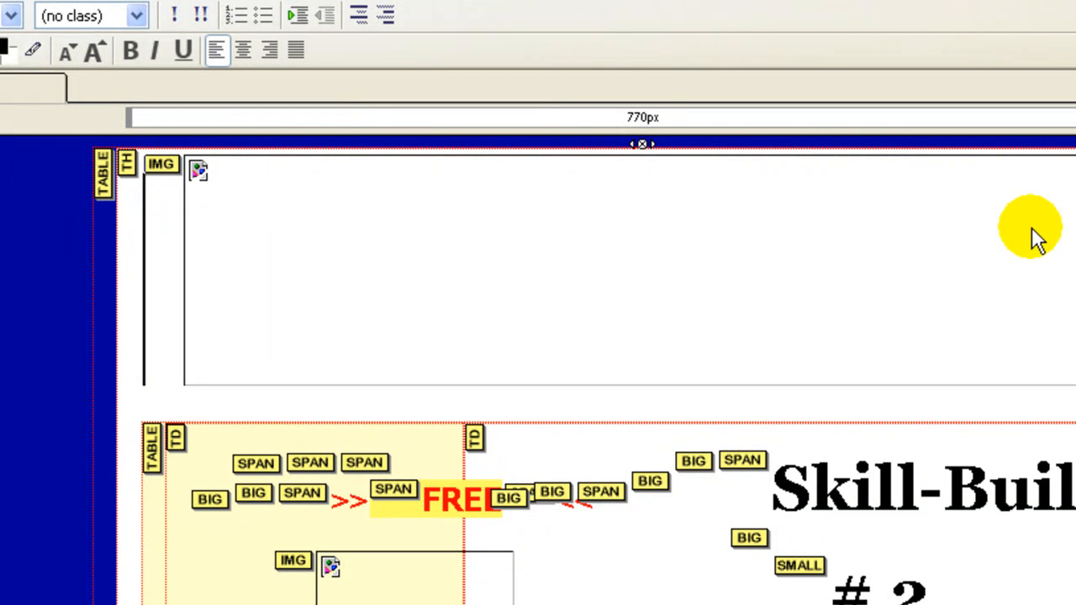
pyautogui.moveTo(813, 408)
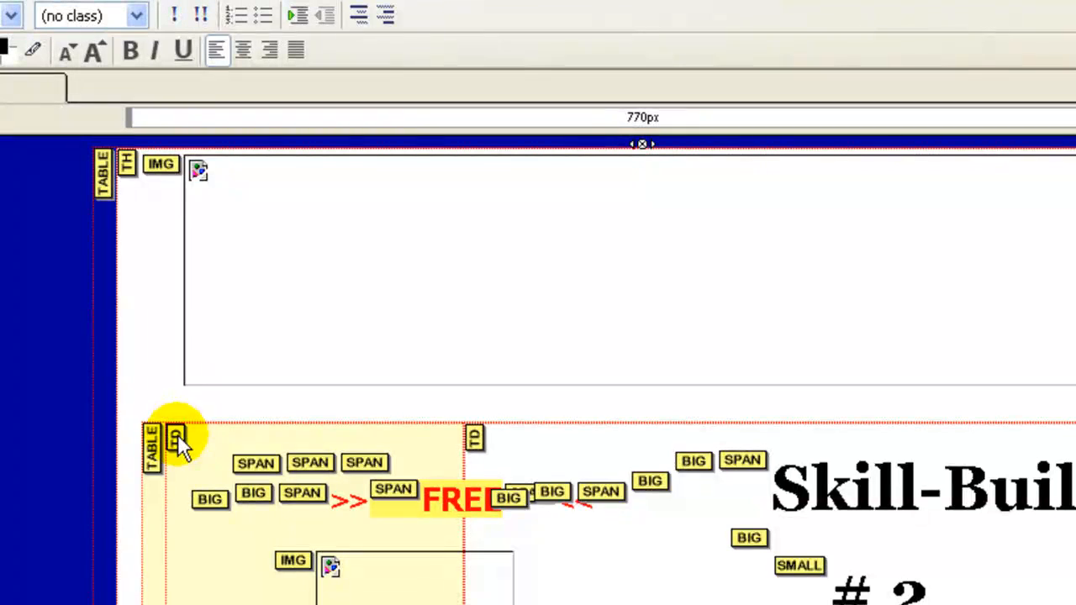
pyautogui.moveTo(318, 441)
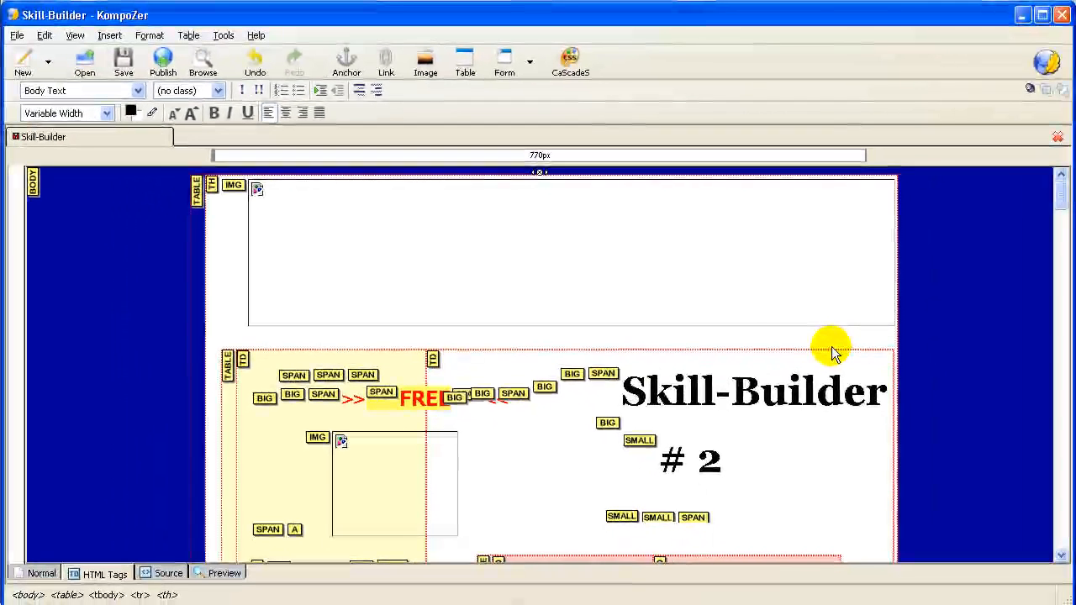
pyautogui.scroll(-3)
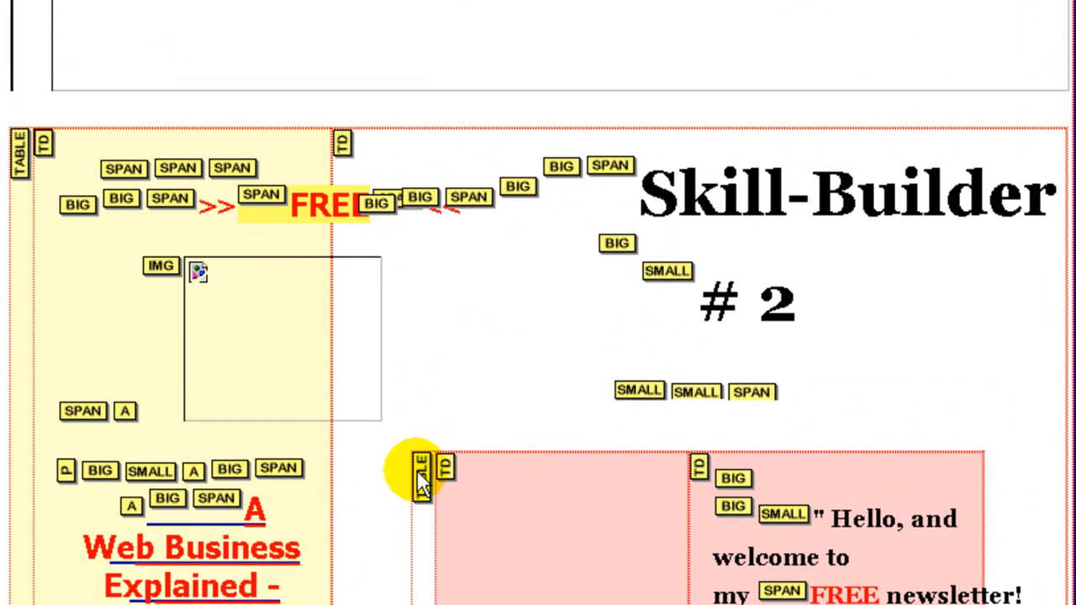
pyautogui.scroll(-3)
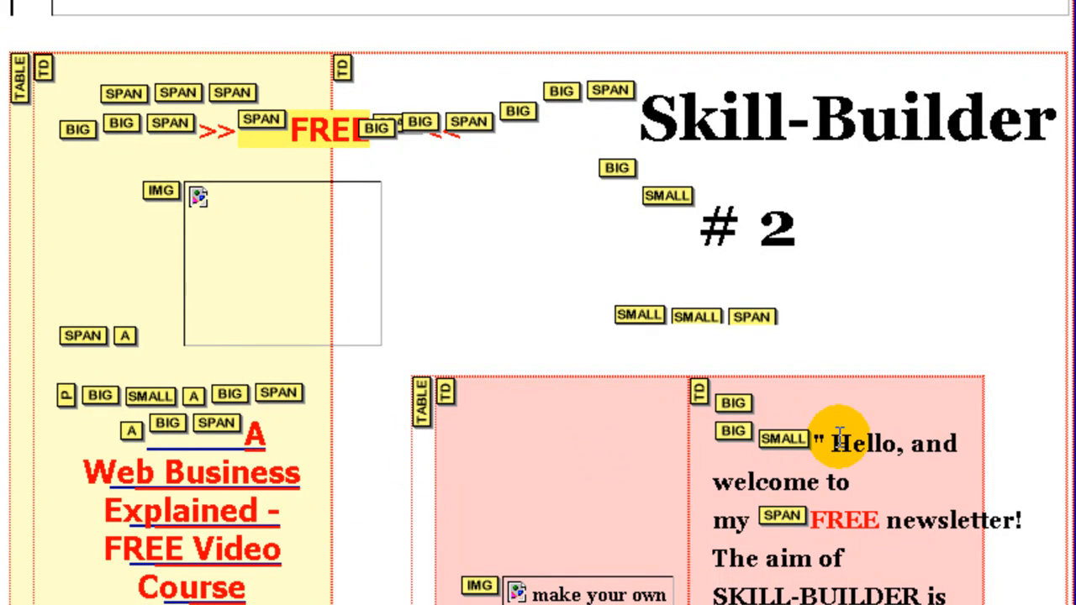
pyautogui.moveTo(641, 411)
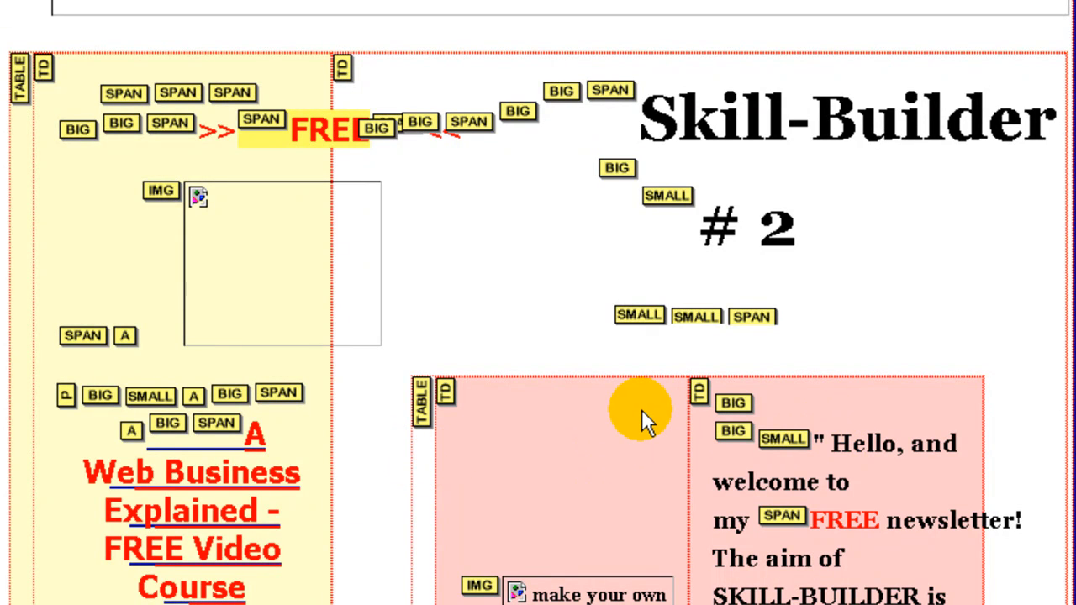
pyautogui.scroll(-3)
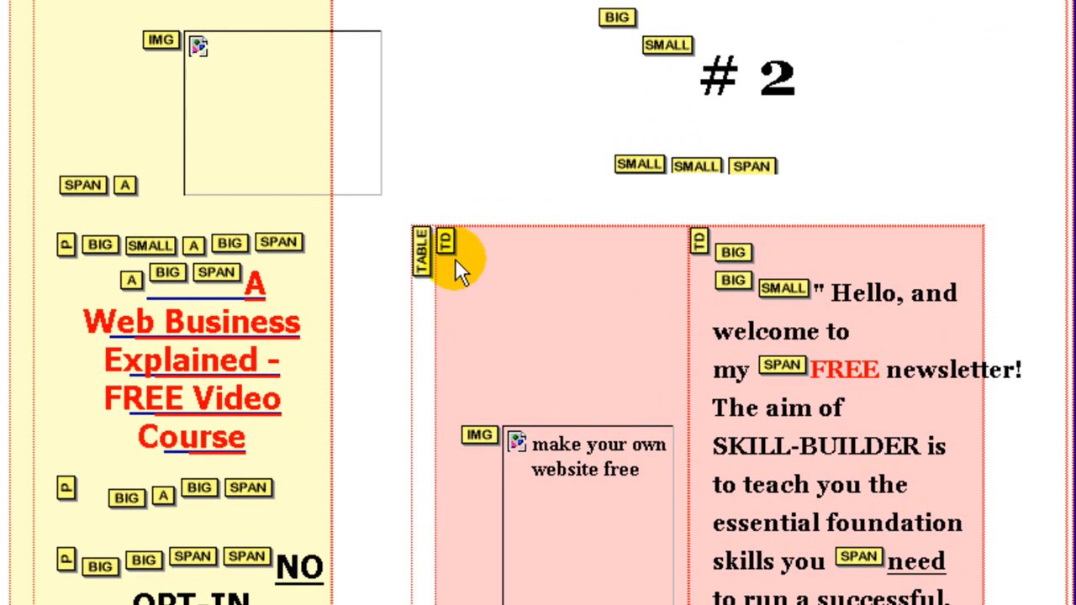
pyautogui.moveTo(698, 252)
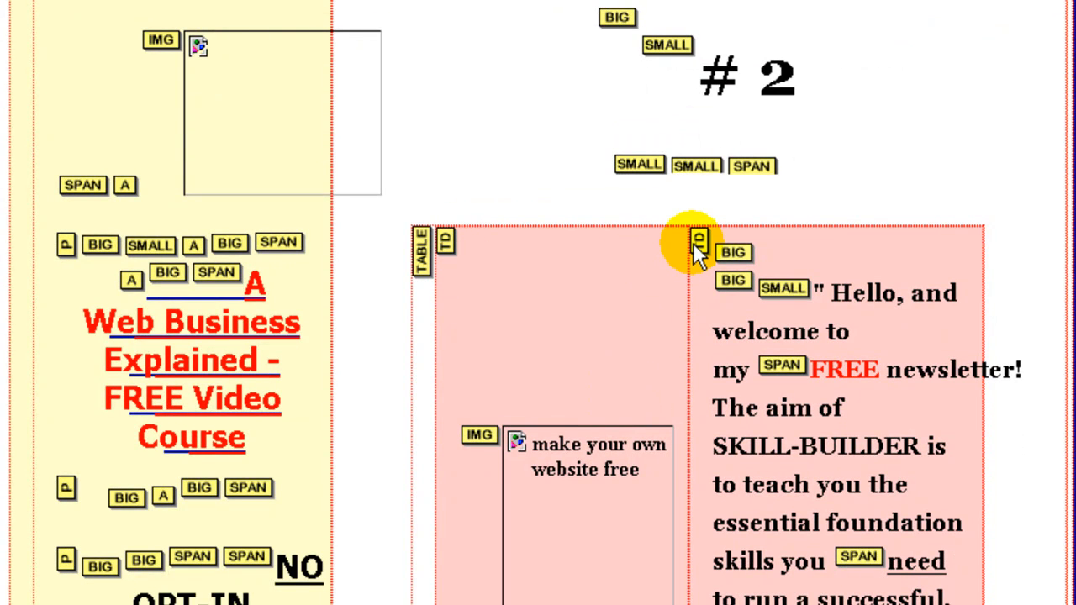
pyautogui.moveTo(933, 261)
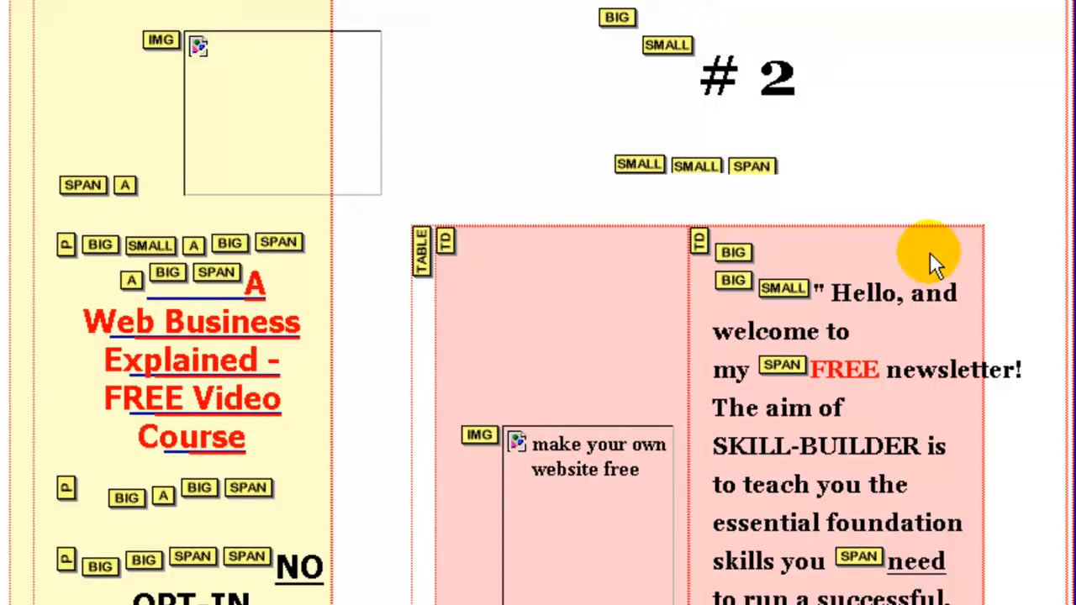
pyautogui.scroll(-3)
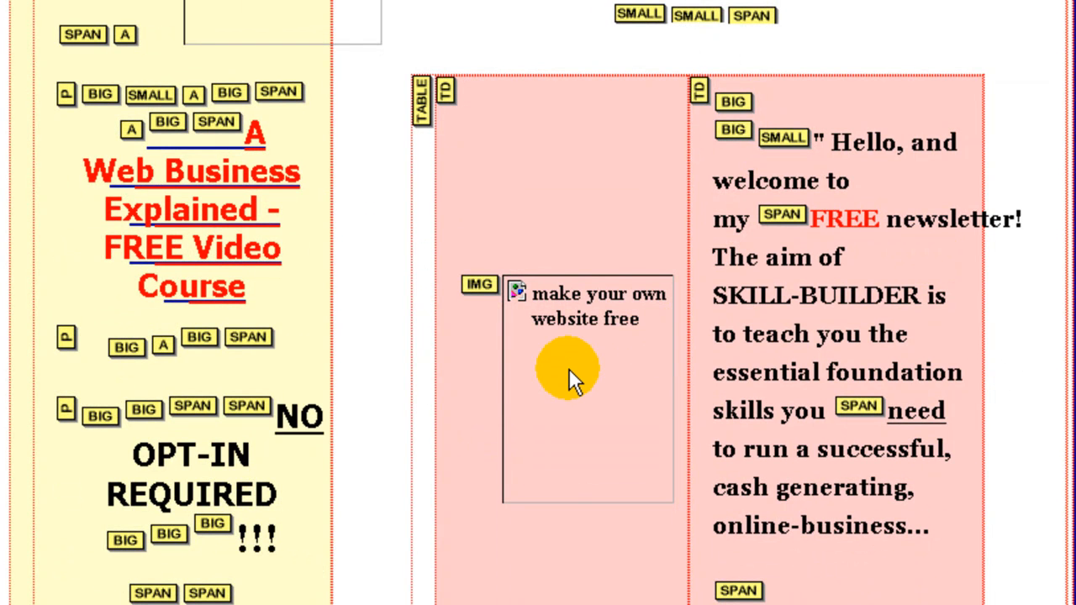
pyautogui.moveTo(572, 379)
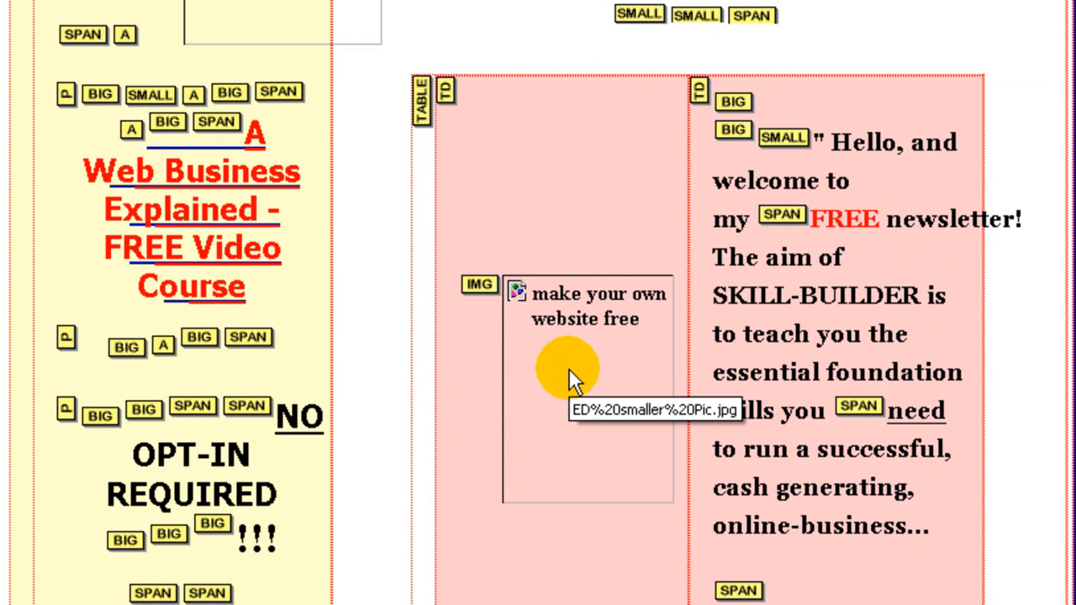
pyautogui.moveTo(867, 256)
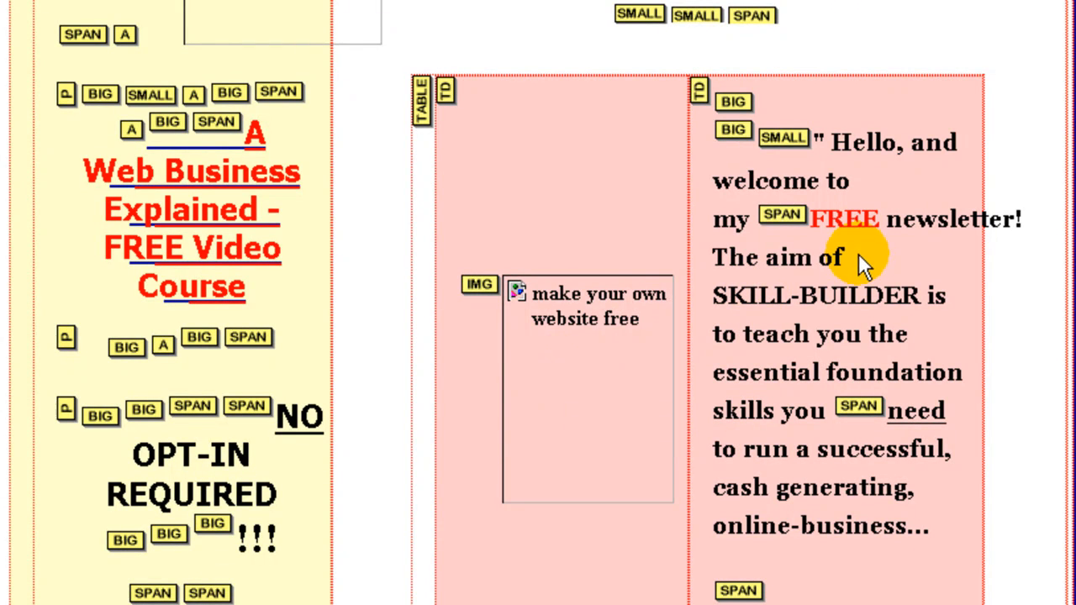
pyautogui.moveTo(739, 459)
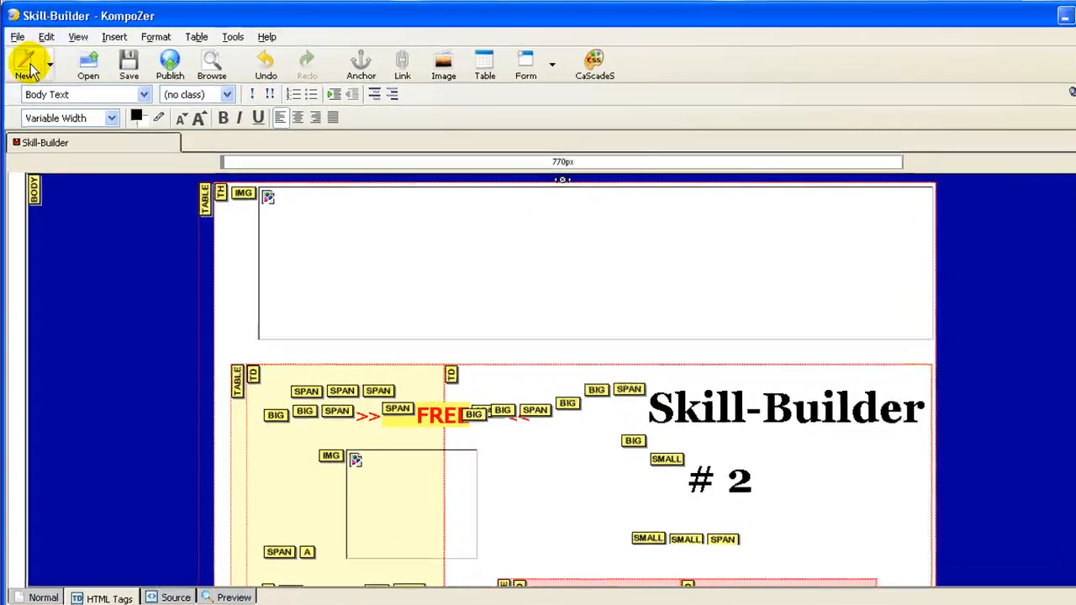
# Create a new untitled page and insert a 1 x 2 table.
pyautogui.click(25, 64)
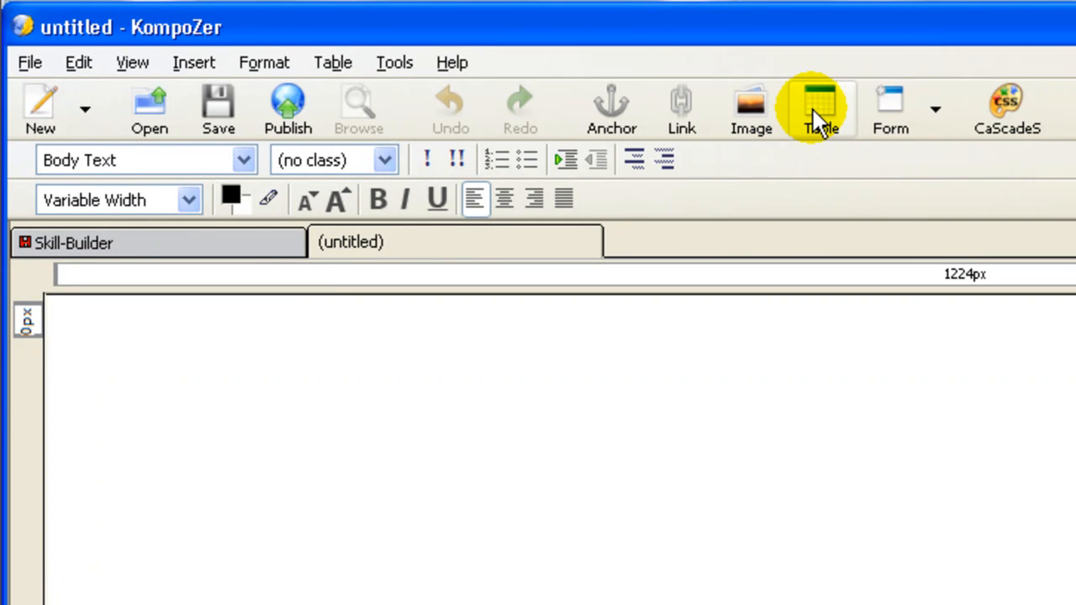
pyautogui.click(820, 107)
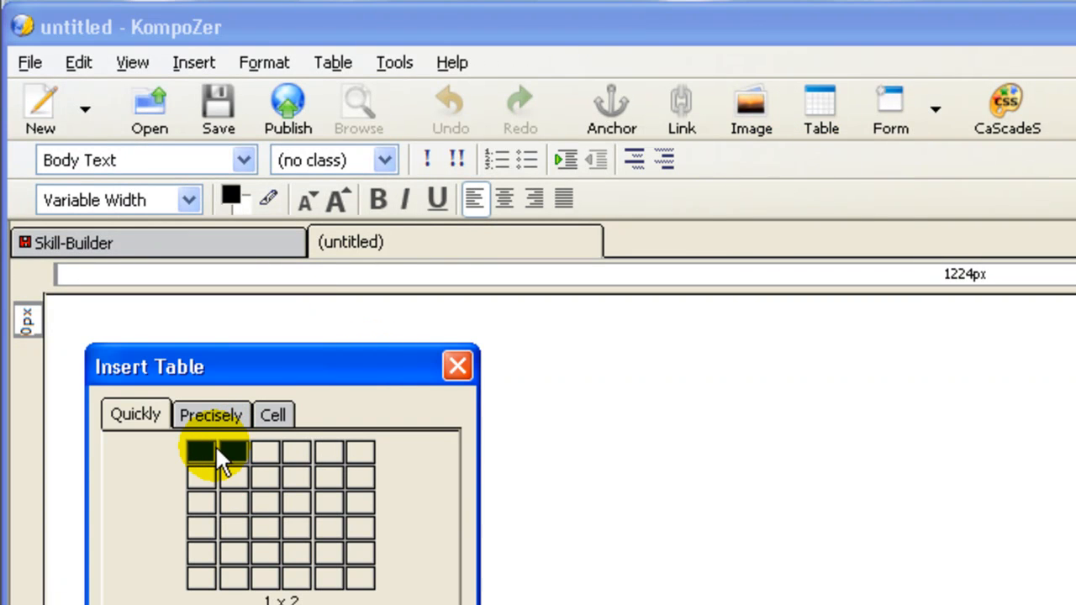
pyautogui.click(217, 452)
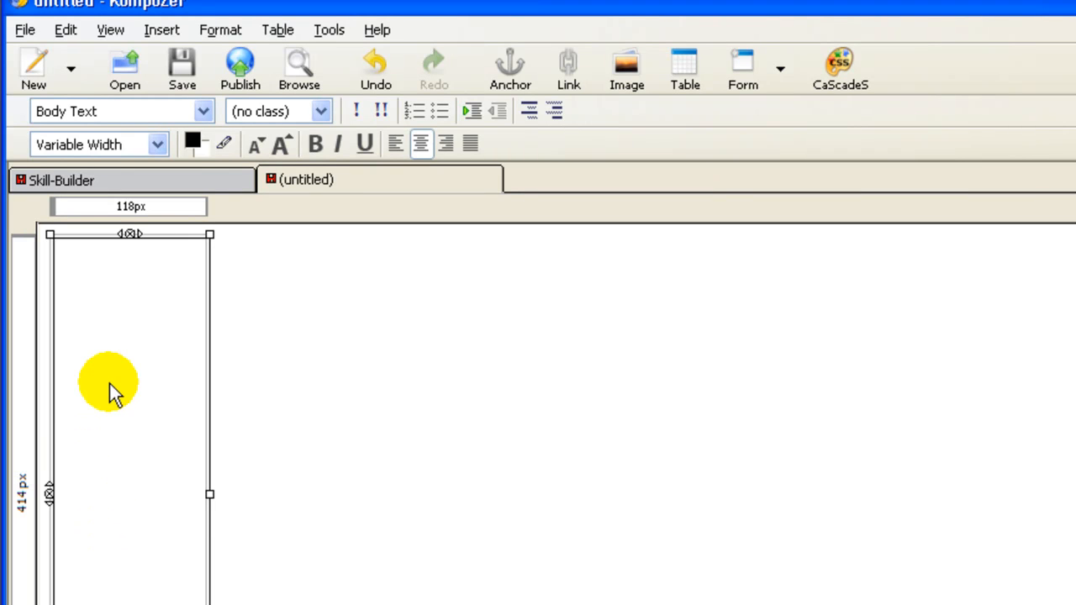
# Set the table cell's vertical alignment to Top in Table Cell Properties.
pyautogui.rightClick(108, 383)
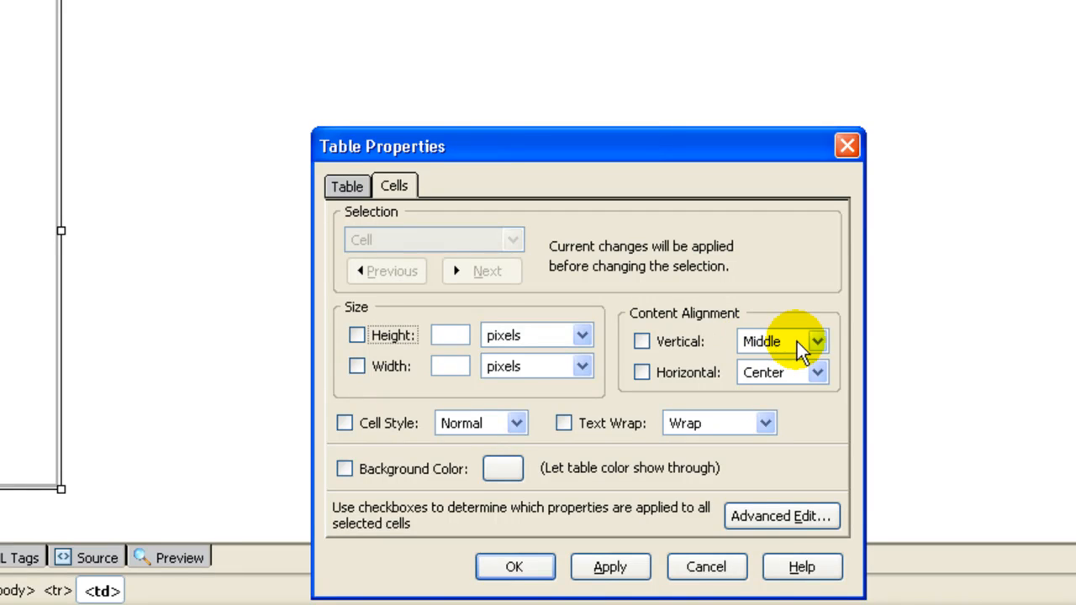
pyautogui.click(815, 342)
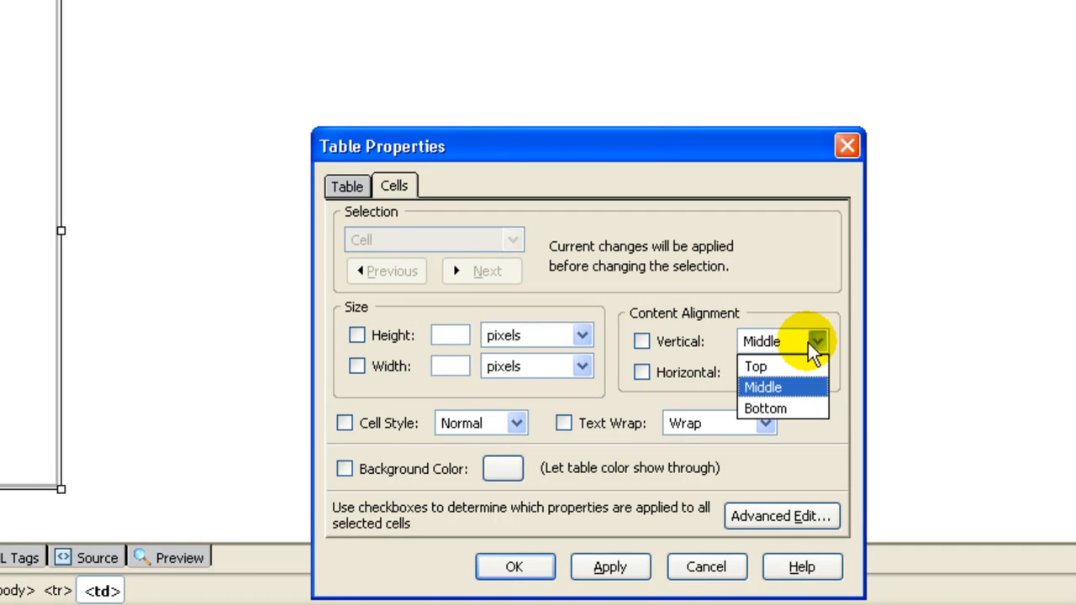
pyautogui.click(756, 366)
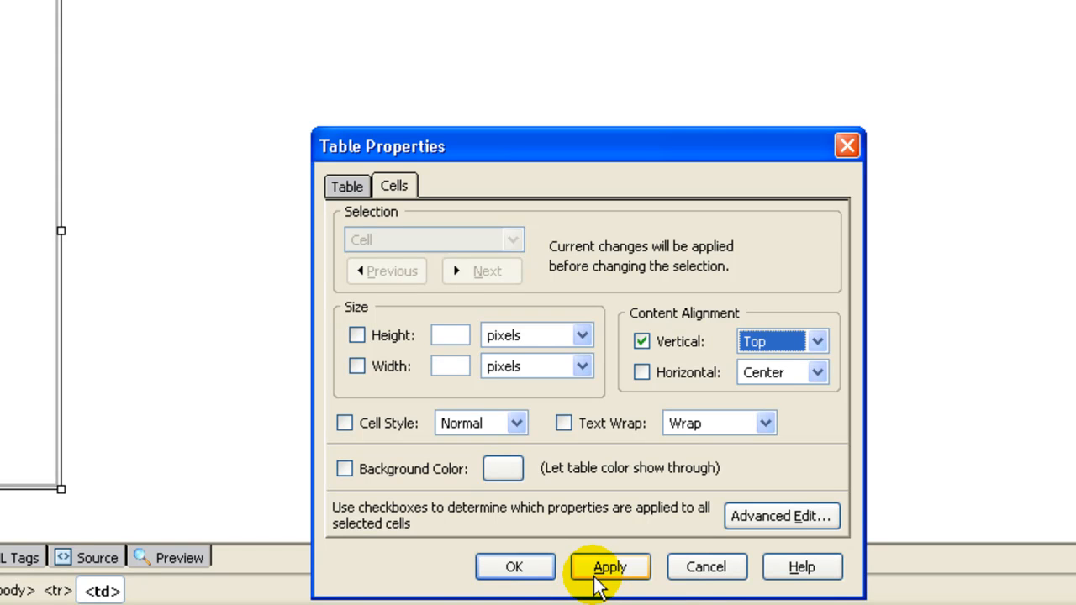
pyautogui.click(610, 567)
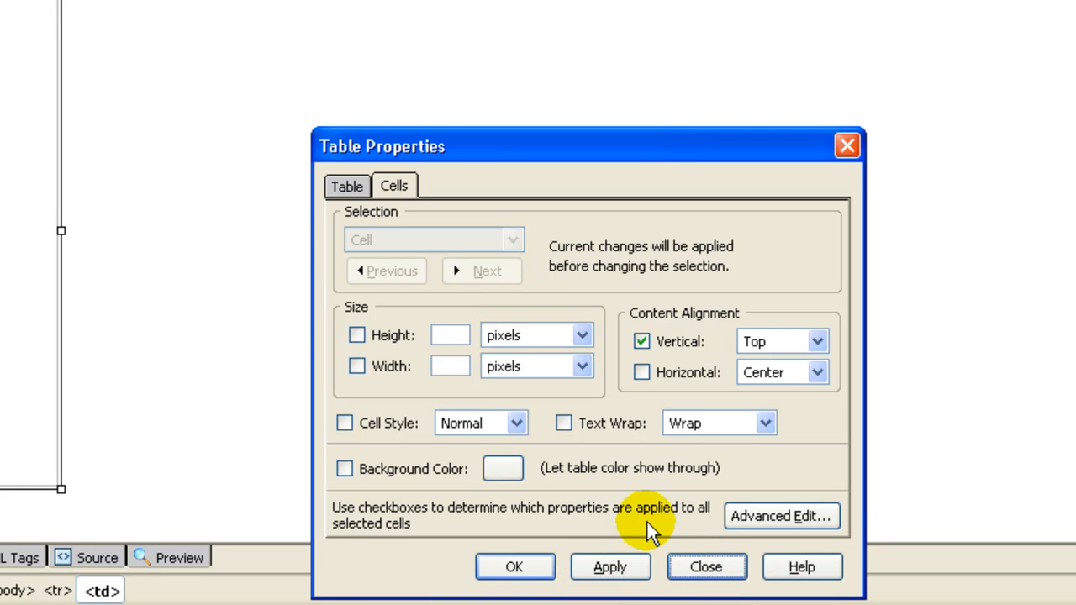
pyautogui.click(706, 567)
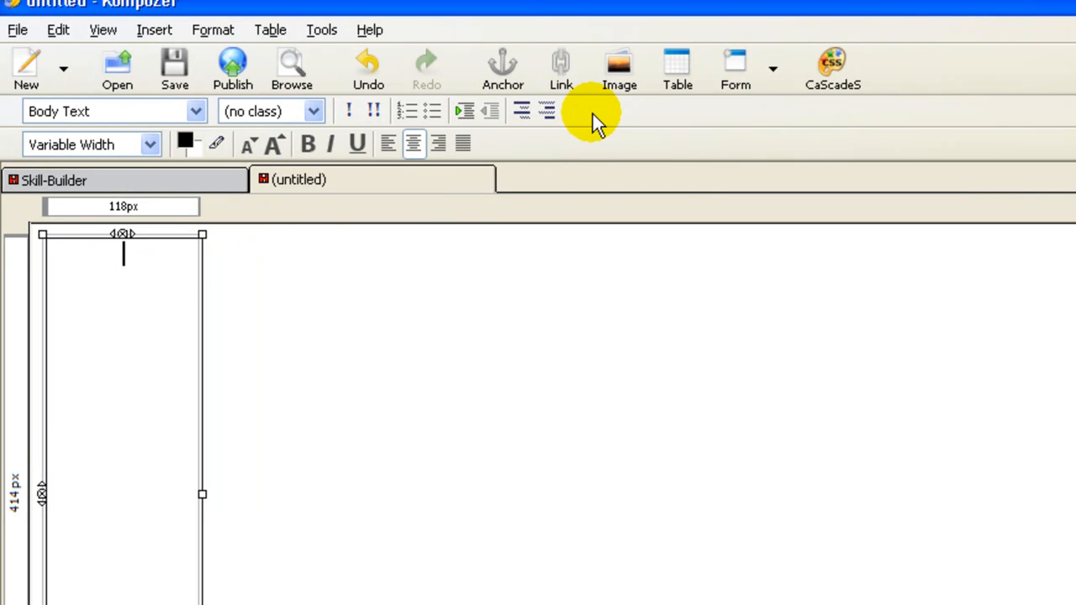
# Insert the lightbulb image from the images folder into the cell without alternate text.
pyautogui.click(620, 67)
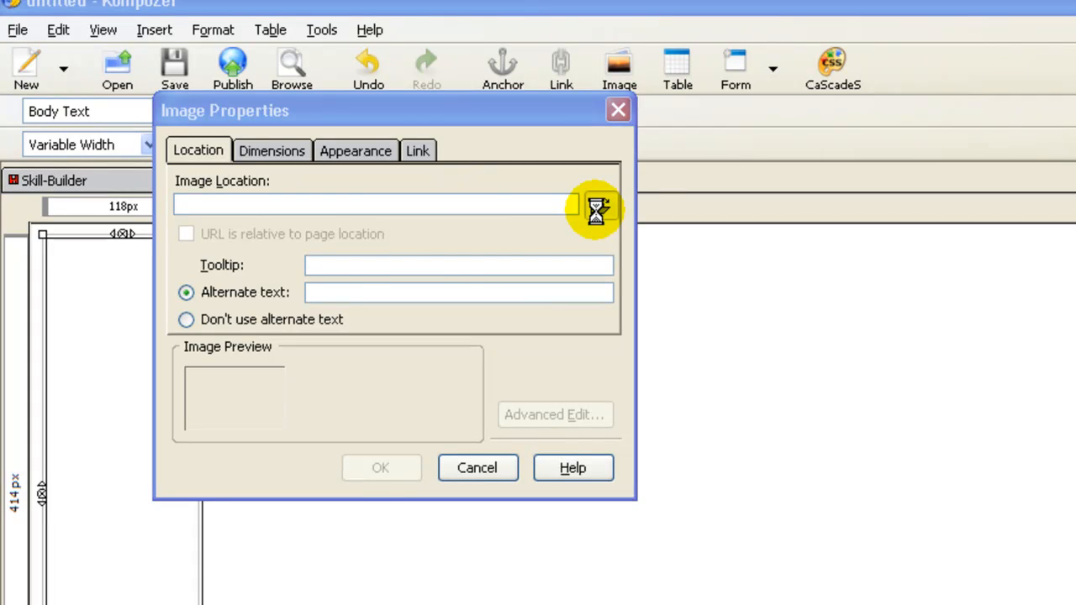
pyautogui.click(595, 208)
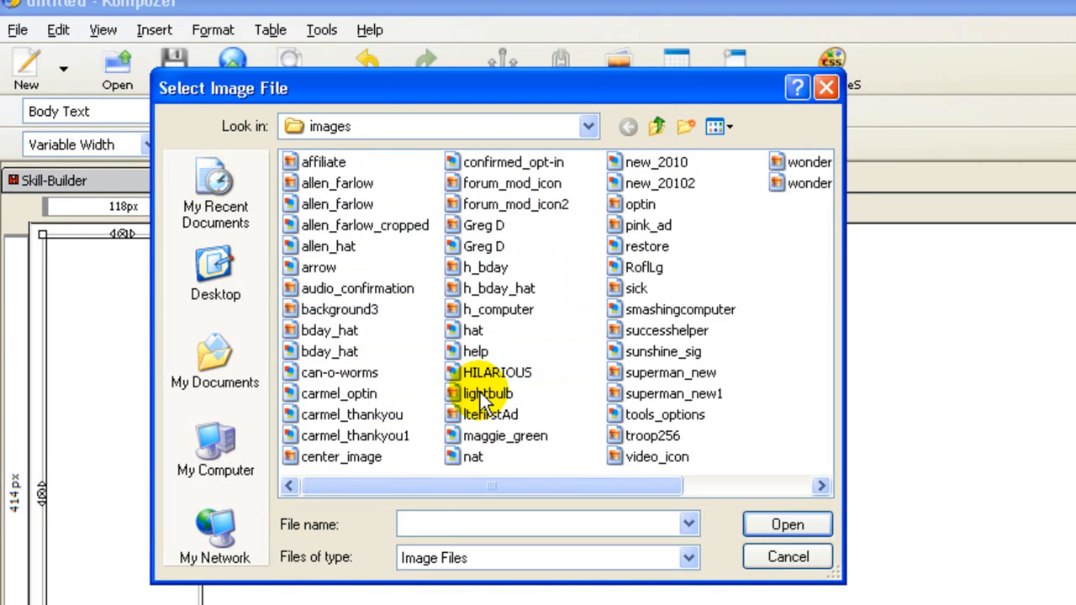
pyautogui.click(487, 394)
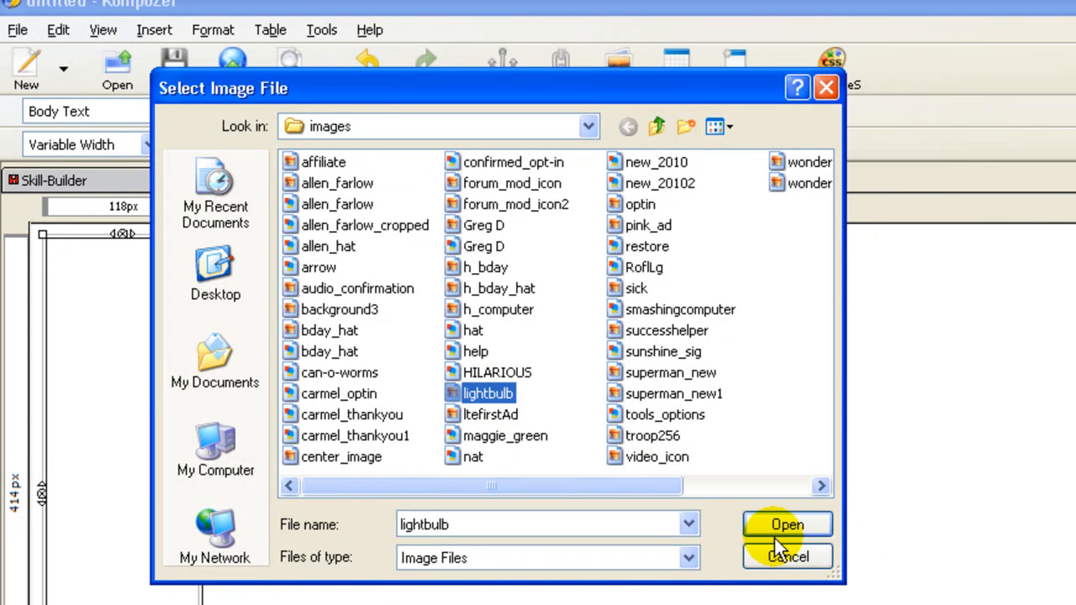
pyautogui.click(787, 524)
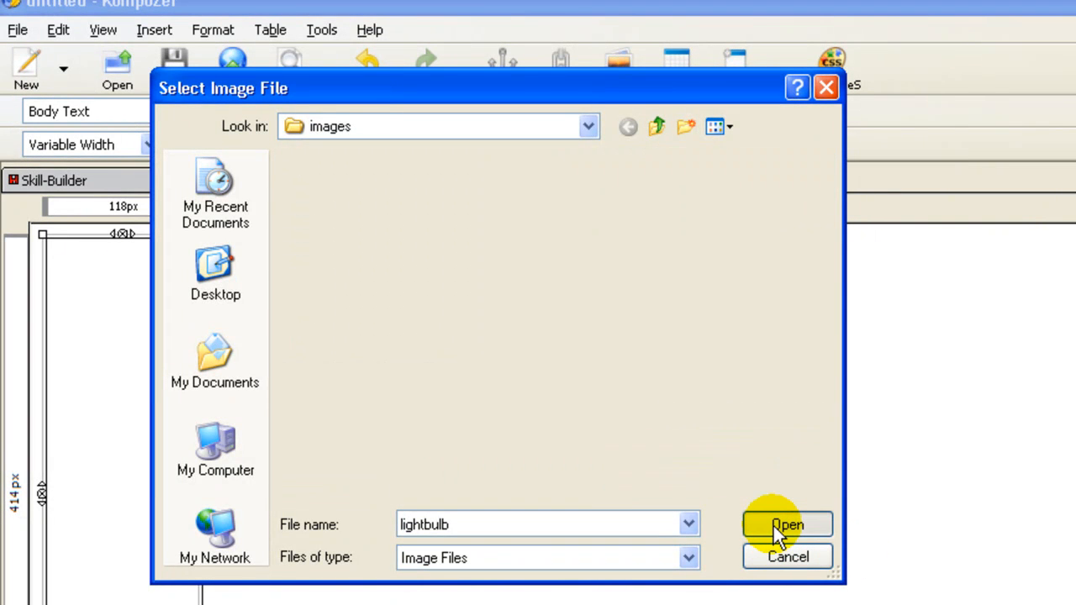
pyautogui.click(787, 525)
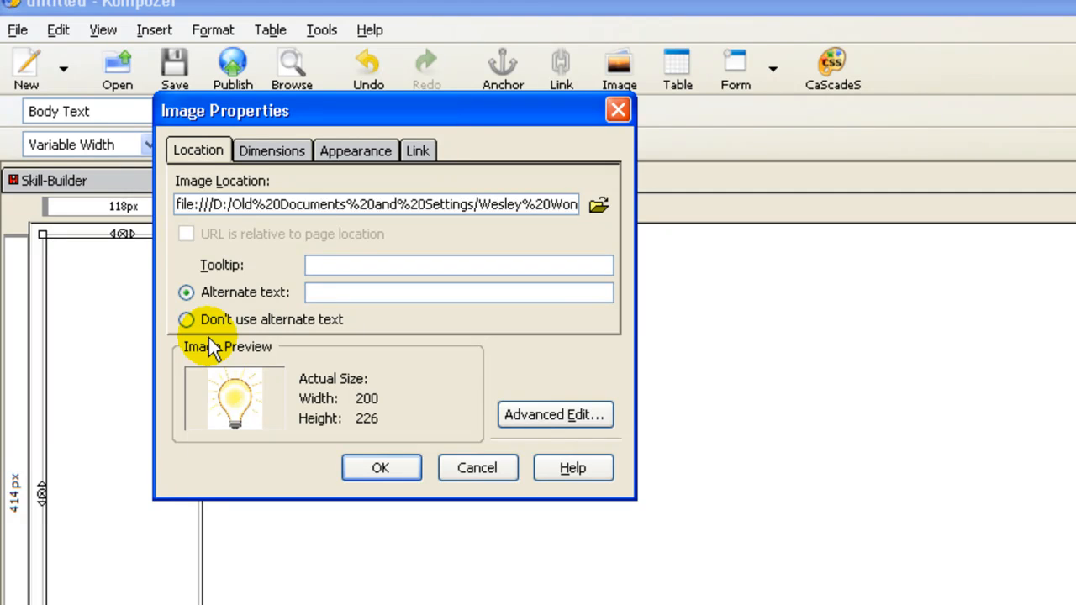
pyautogui.tripleClick(376, 204)
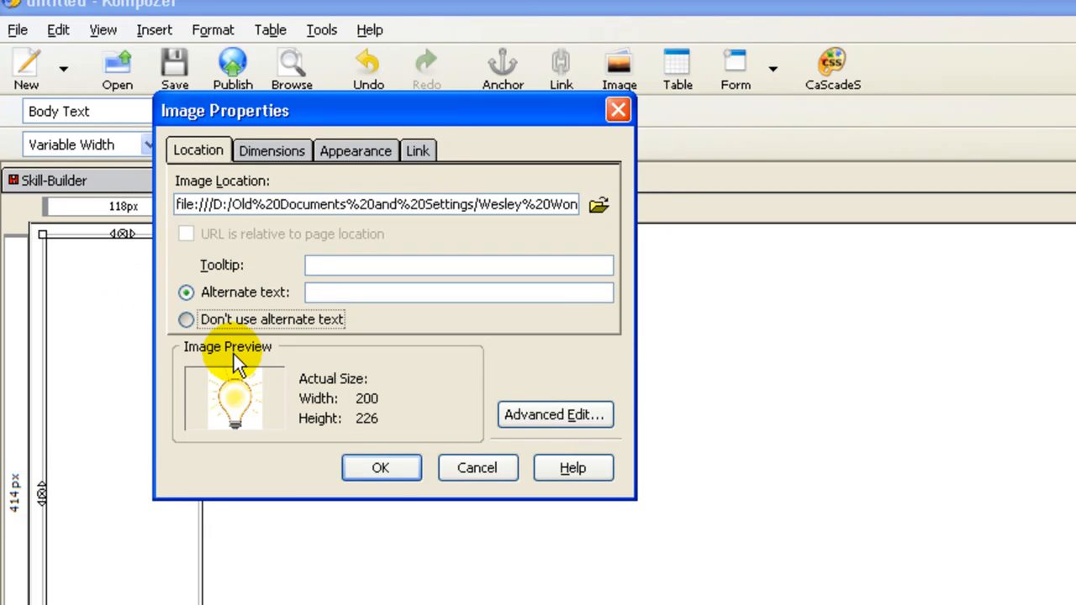
pyautogui.click(186, 319)
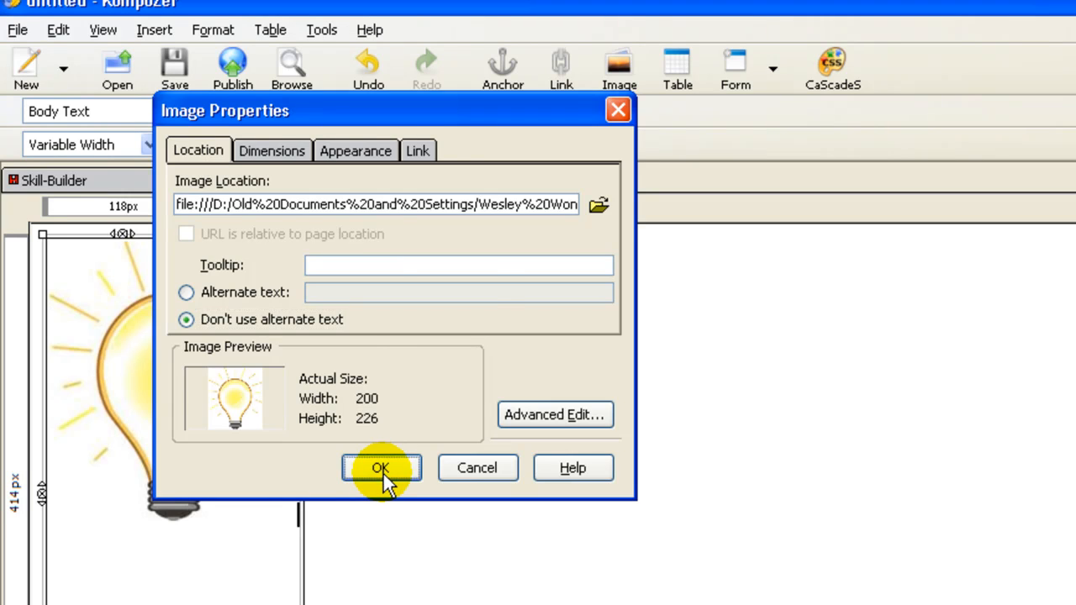
pyautogui.click(380, 468)
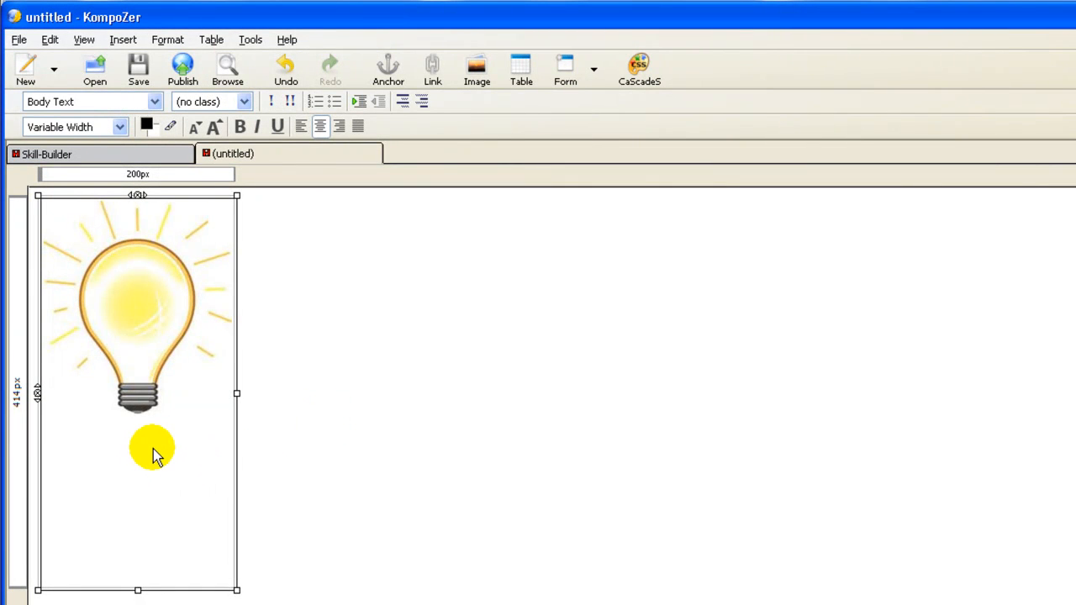
# Bring up the table editing menu on the lightbulb cell.
pyautogui.rightClick(152, 448)
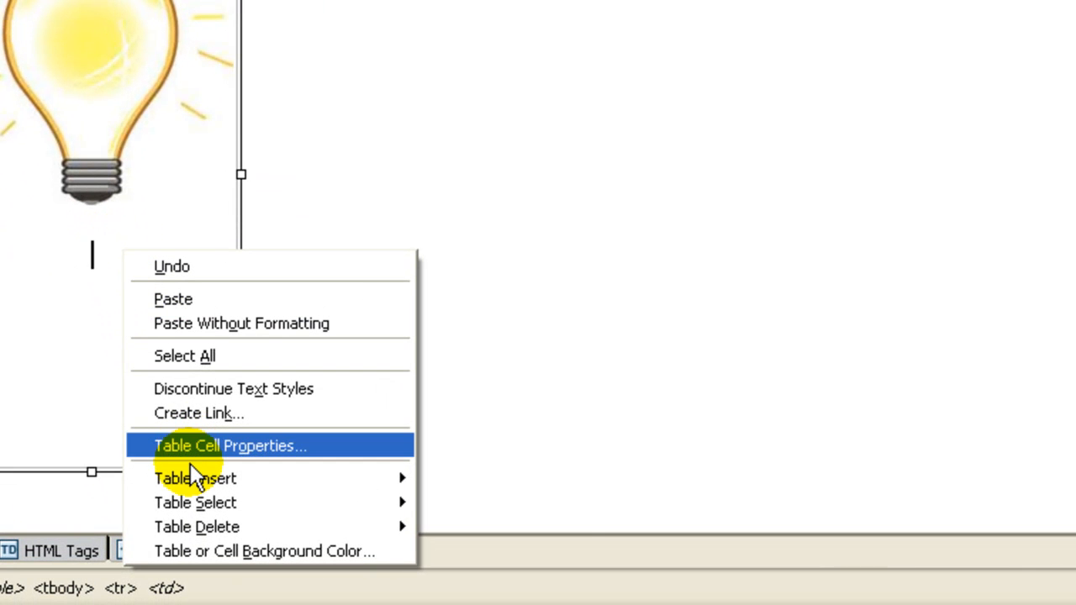
pyautogui.moveTo(195, 478)
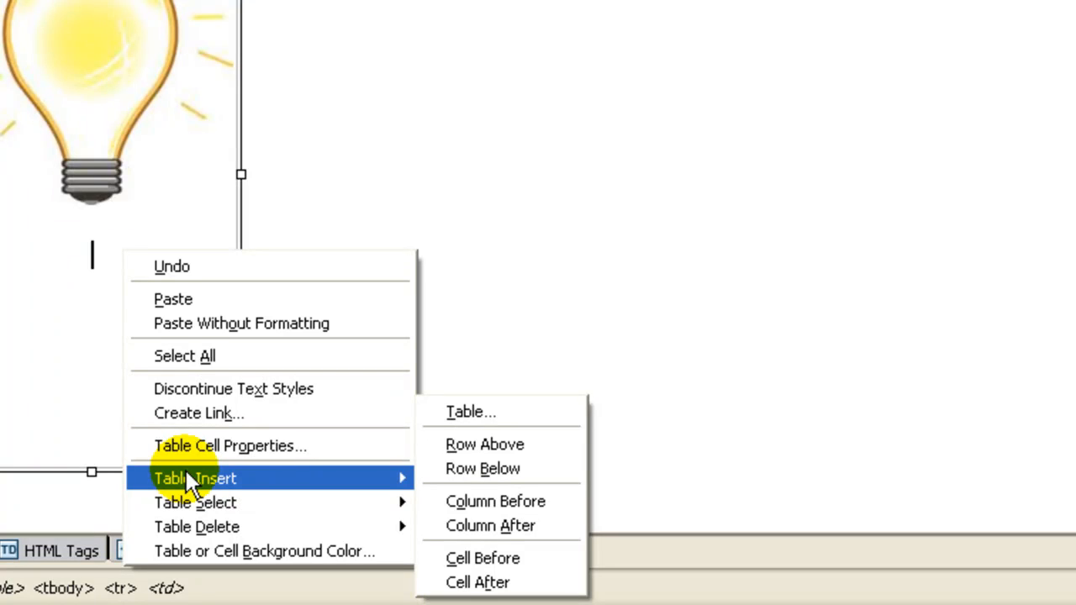
pyautogui.moveTo(379, 484)
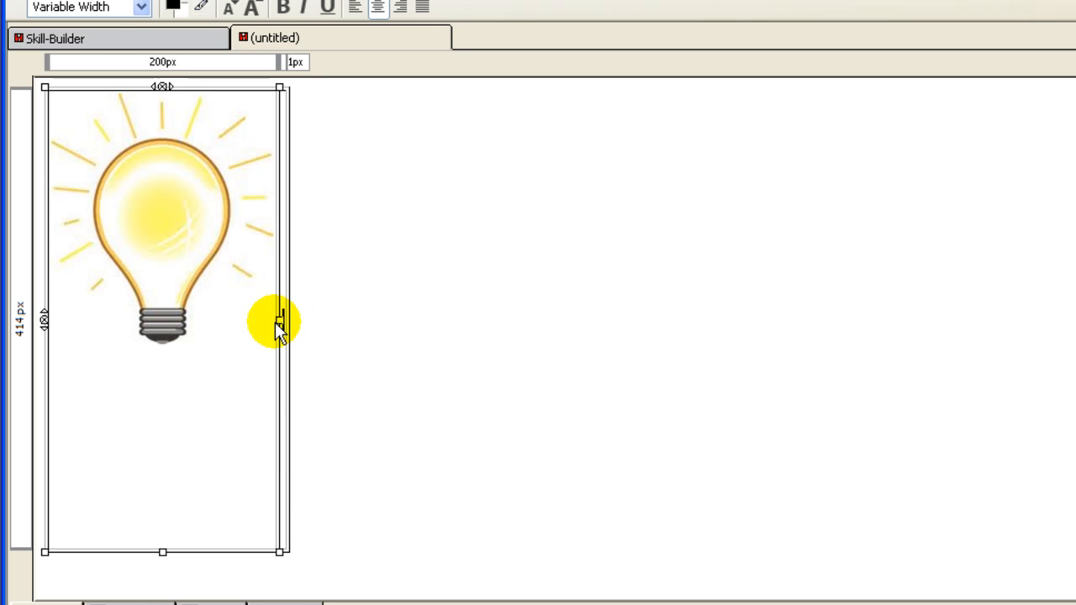
pyautogui.moveTo(294, 328)
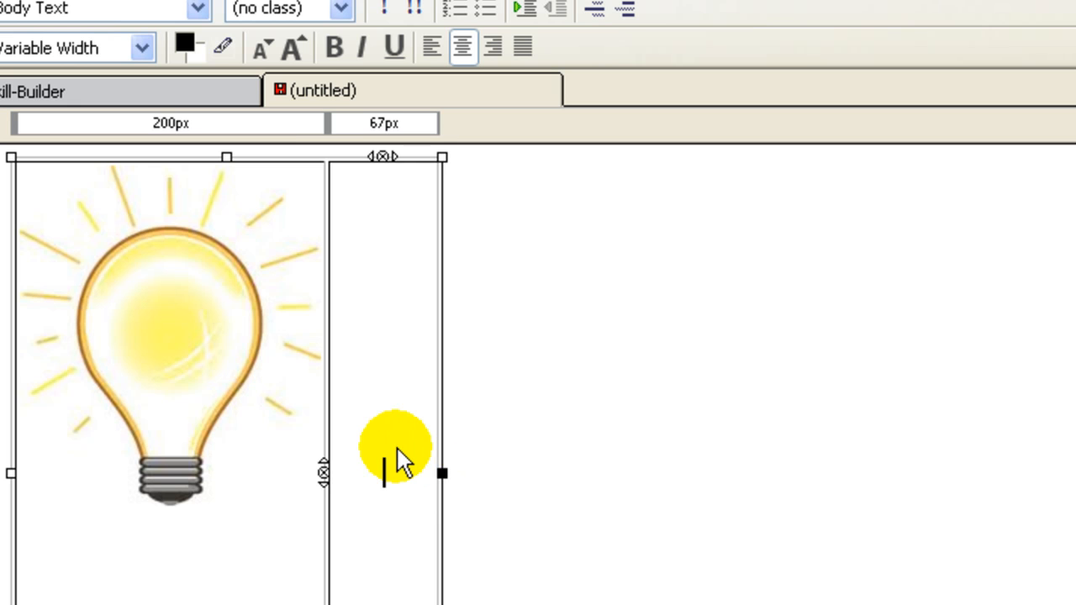
pyautogui.moveTo(440, 468)
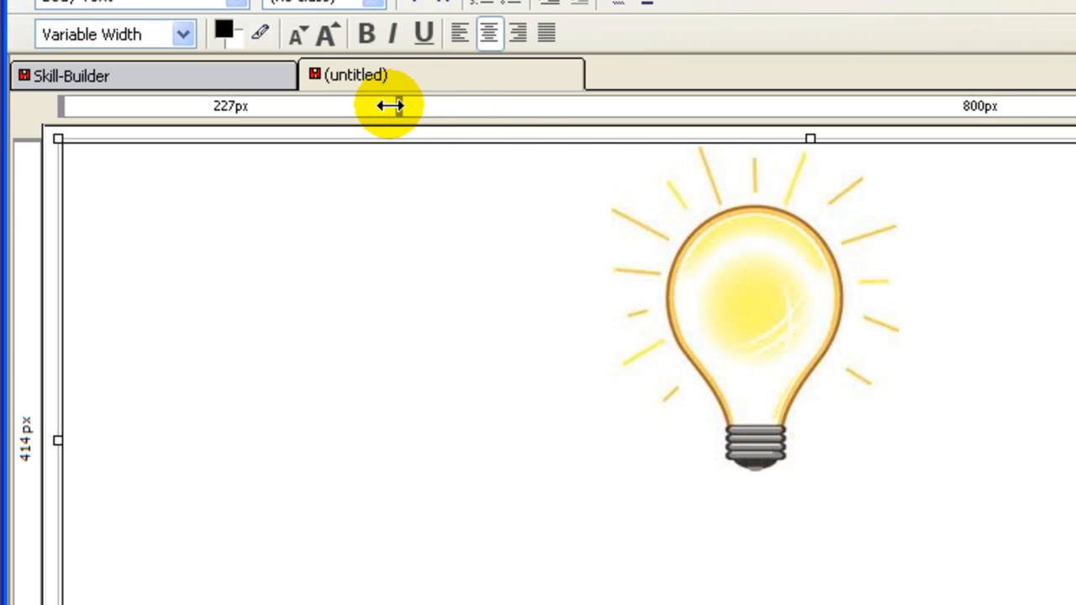
# Resize the columns to 200 and 827 pixels, with the cursor in the right cell.
pyautogui.moveTo(389, 105); pyautogui.dragTo(351, 105)
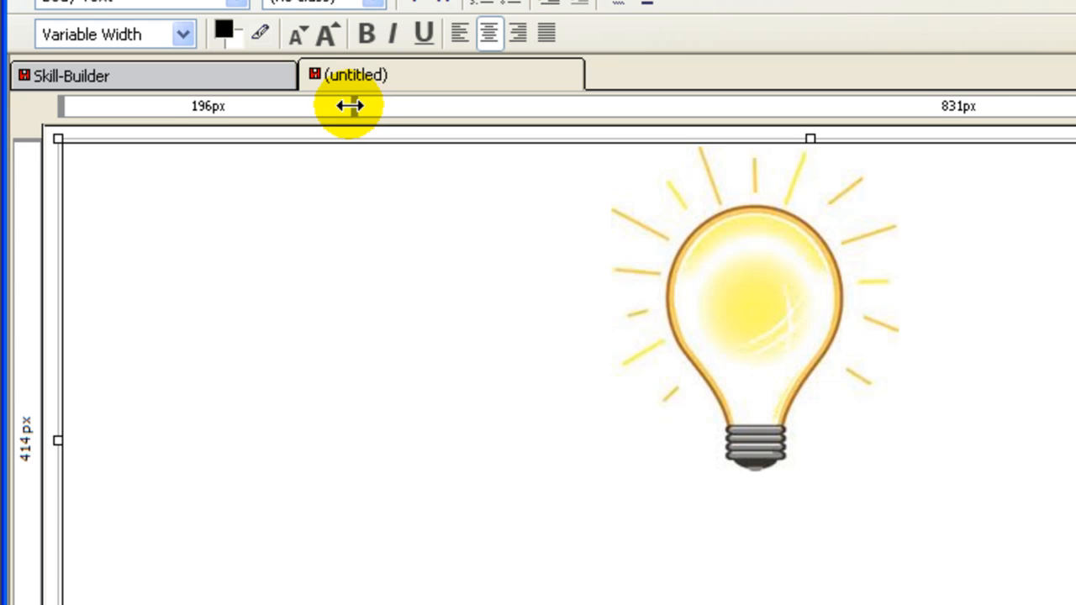
pyautogui.moveTo(349, 105); pyautogui.dragTo(359, 105)
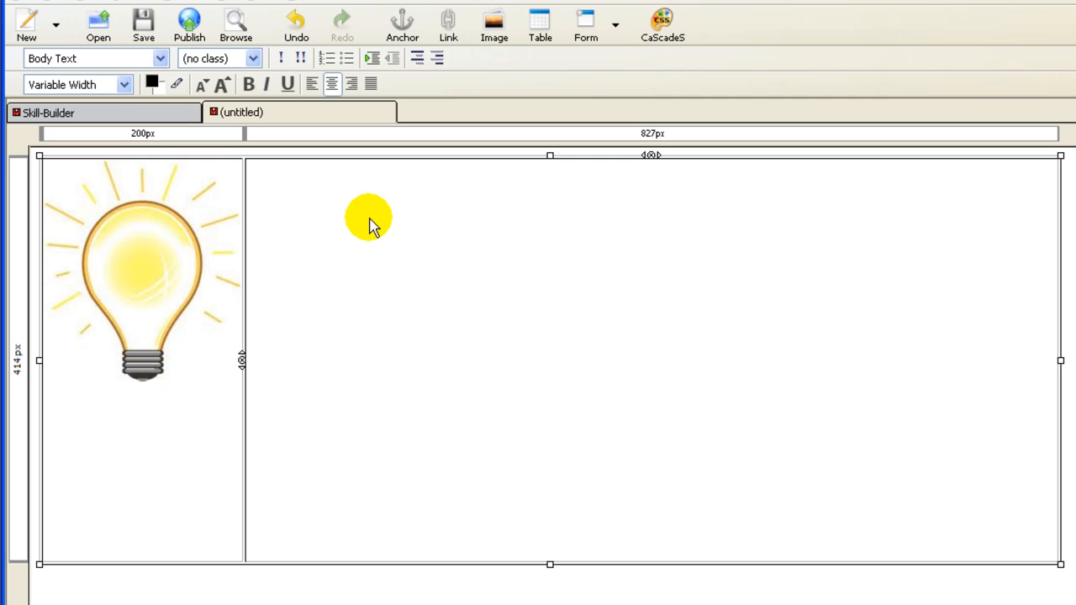
pyautogui.click(652, 359)
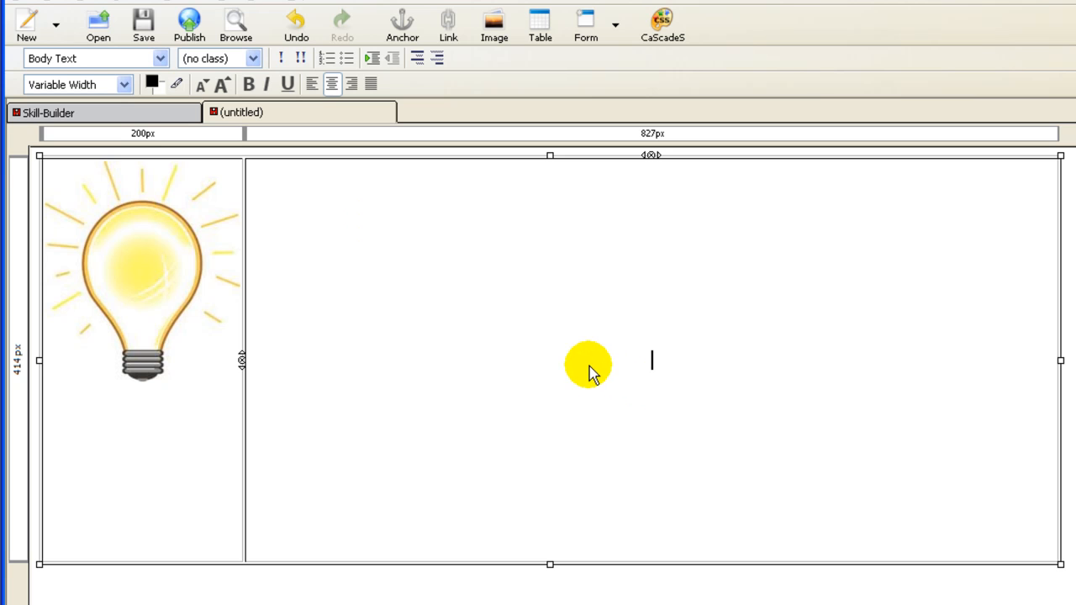
pyautogui.moveTo(921, 176)
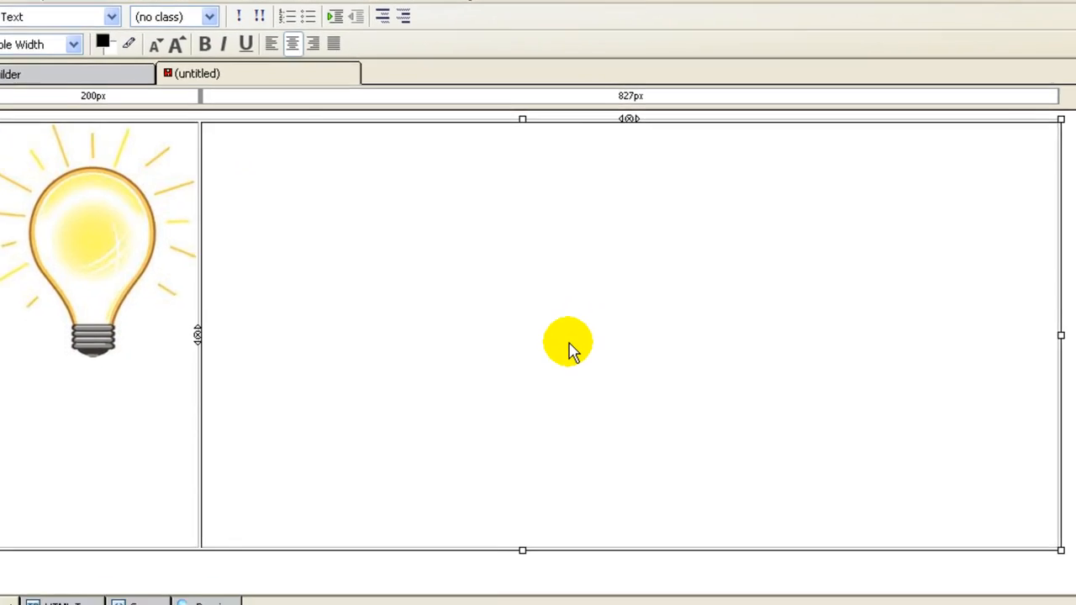
# Bring up the table context menu over the wide right cell.
pyautogui.rightClick(568, 343)
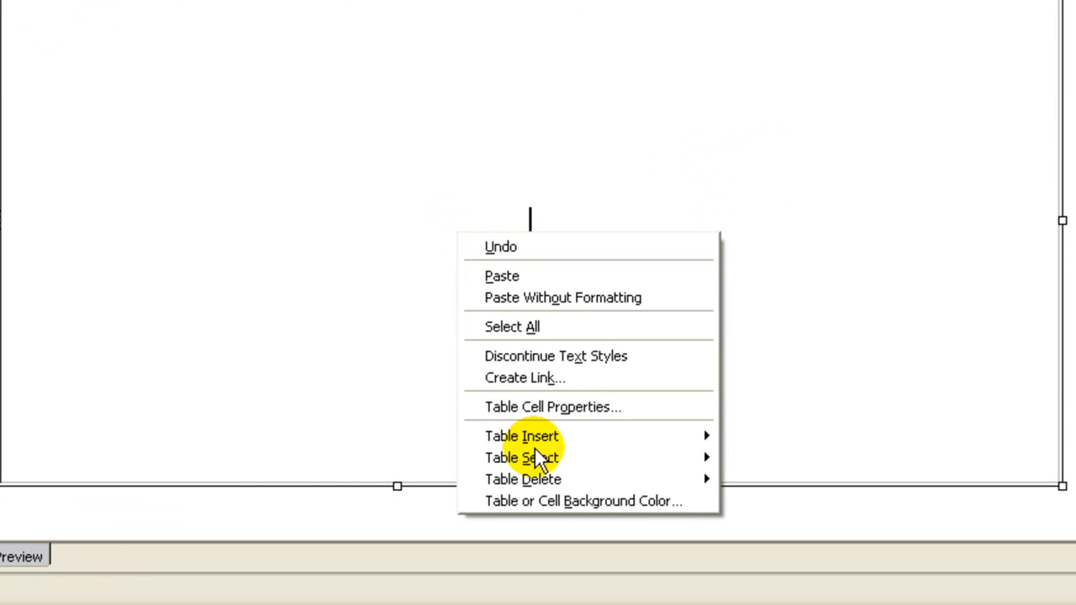
pyautogui.moveTo(521, 436)
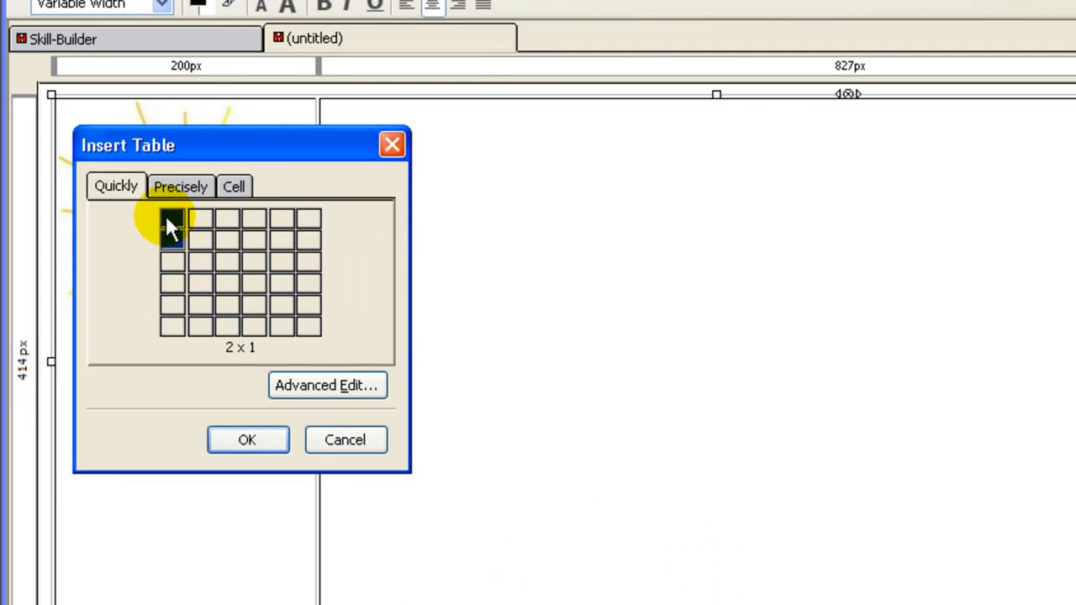
pyautogui.moveTo(172, 221)
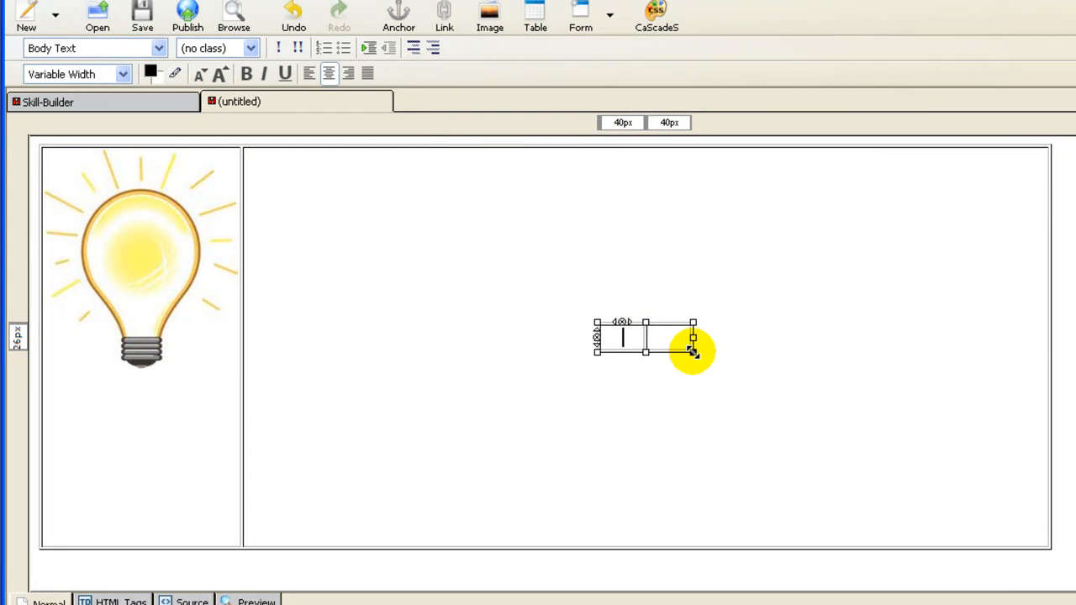
# Enlarge the nested table to 97-pixel columns and 170 pixels tall, cursor in its left cell.
pyautogui.moveTo(692, 354); pyautogui.dragTo(748, 420)
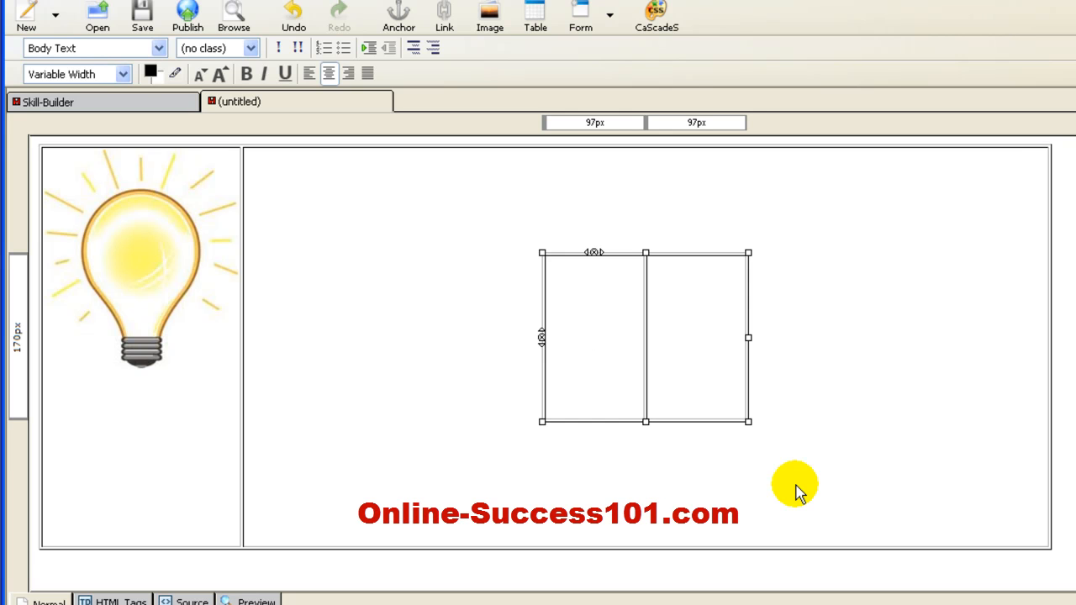
pyautogui.click(596, 337)
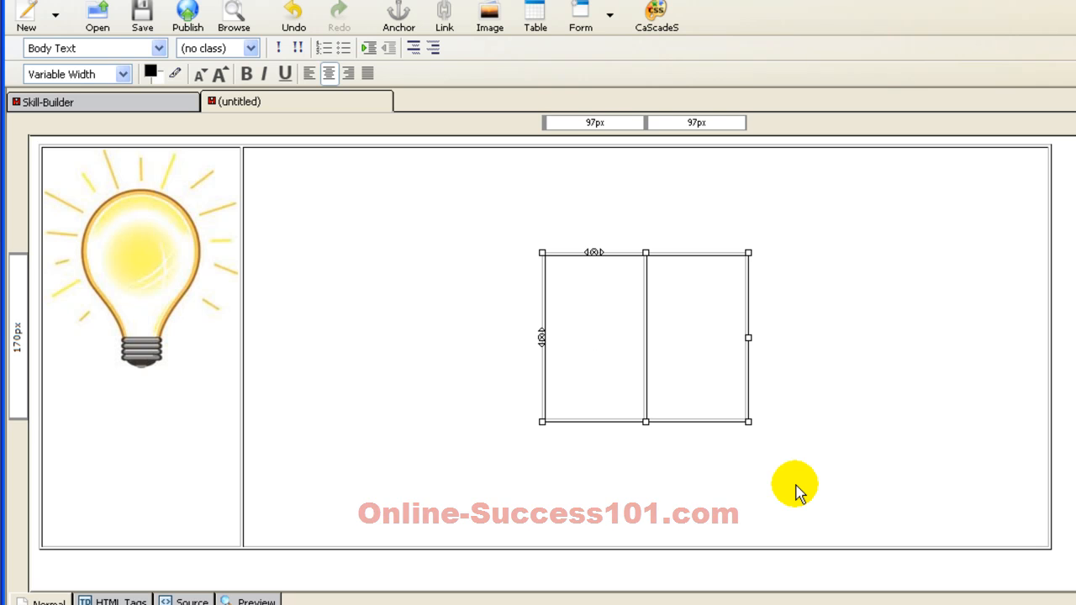
pyautogui.click(595, 337)
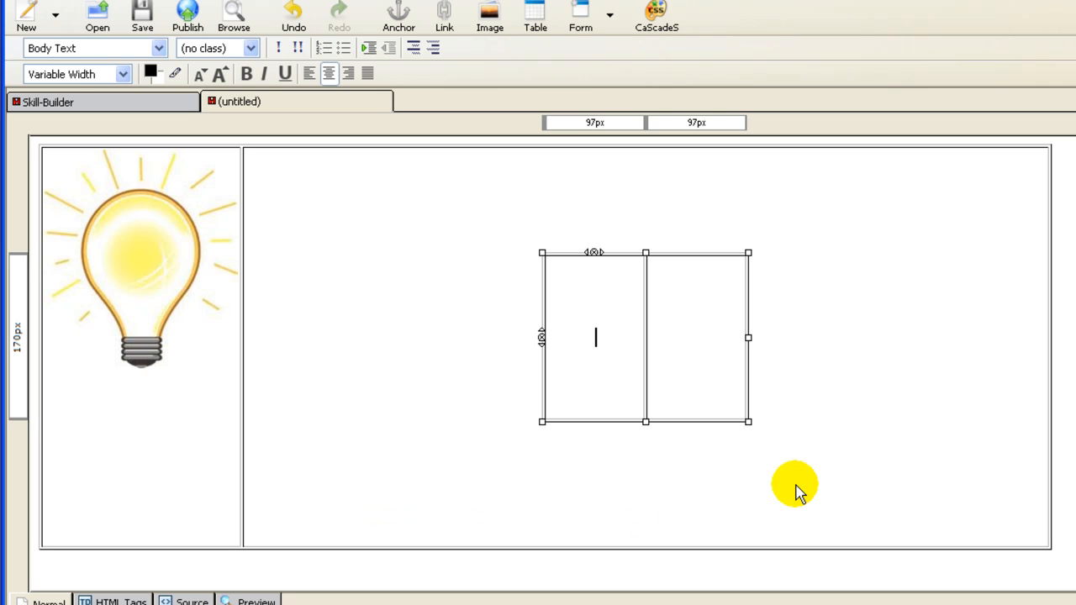